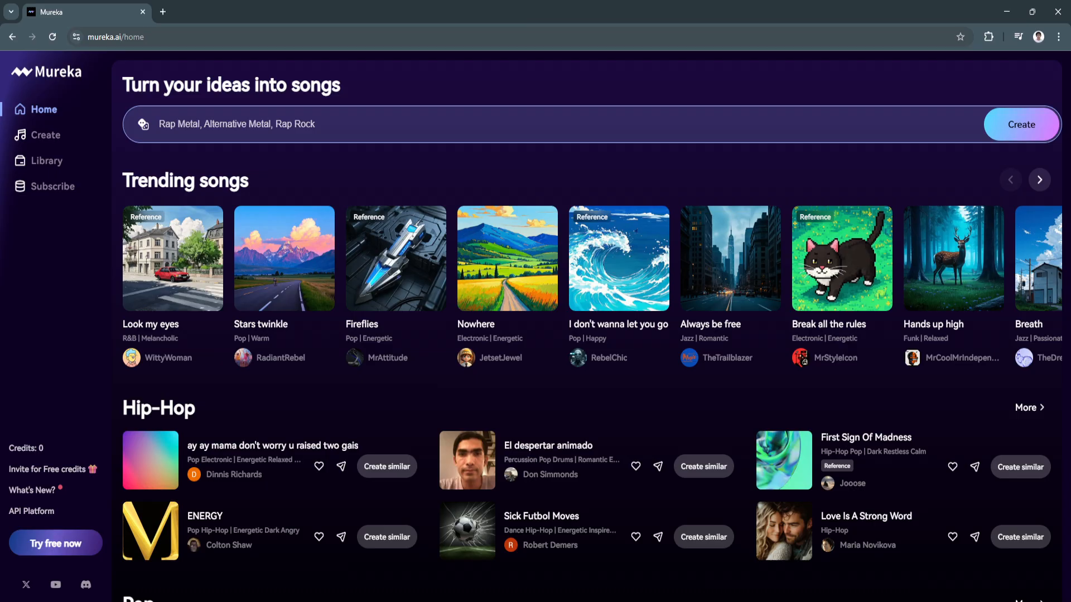
{"action": "mouse_move", "coordinate": [507, 267]}
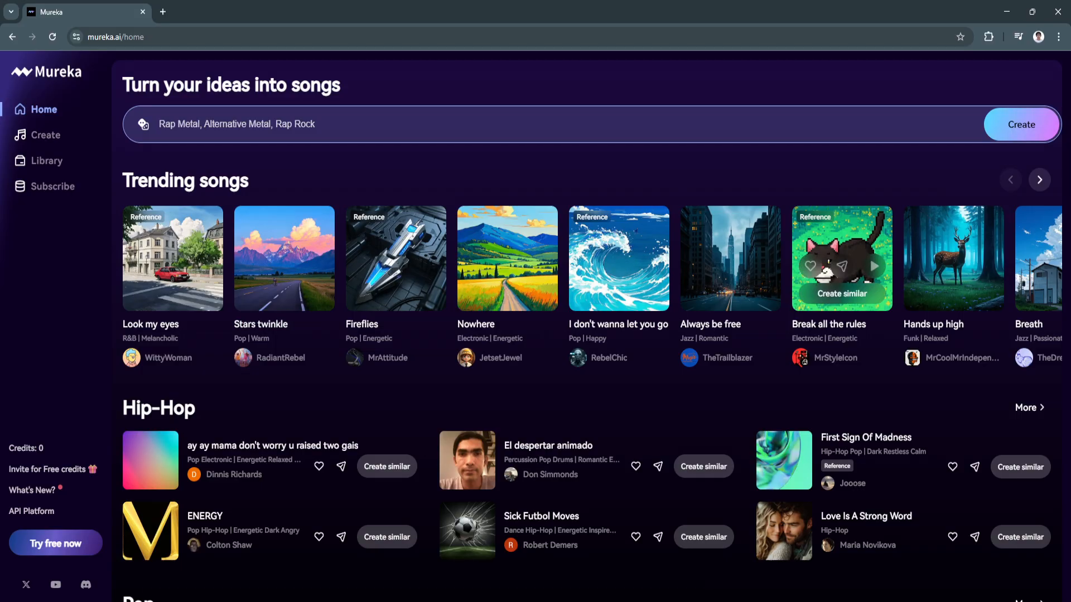
Step: Open the Create page and switch from Basic back to the Advanced song form
{"action": "scroll", "scroll_direction": "down", "scroll_amount": 3}
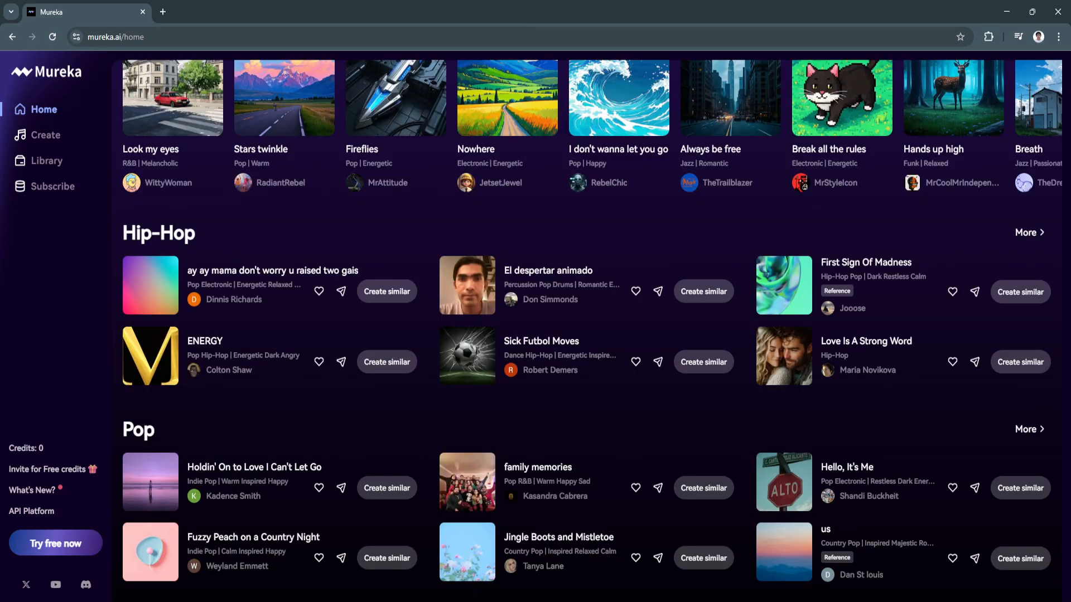
{"action": "scroll", "scroll_direction": "down", "scroll_amount": 3}
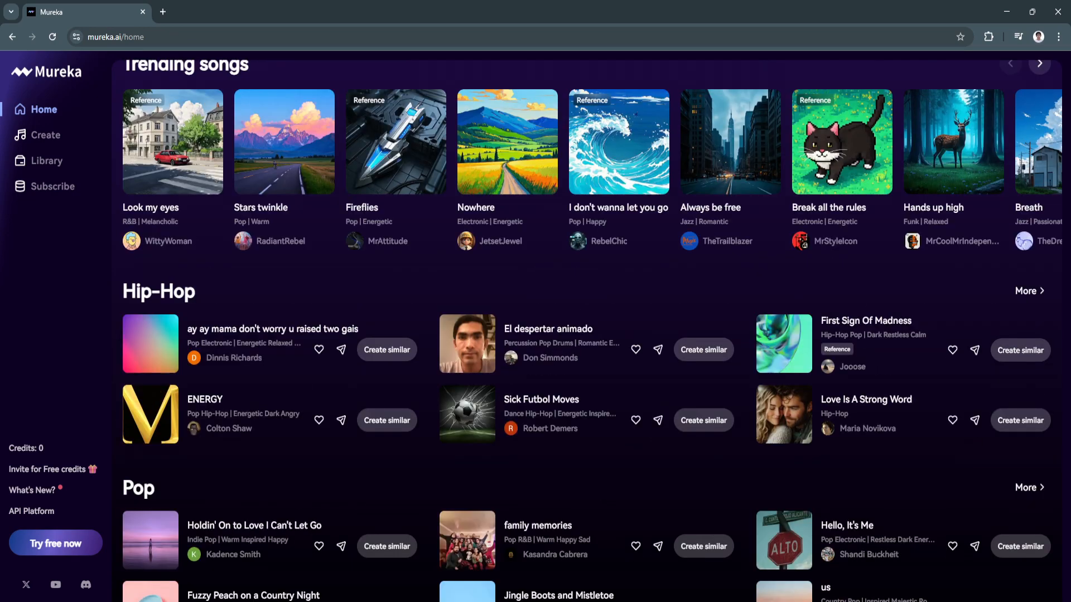
{"action": "left_click", "coordinate": [45, 135]}
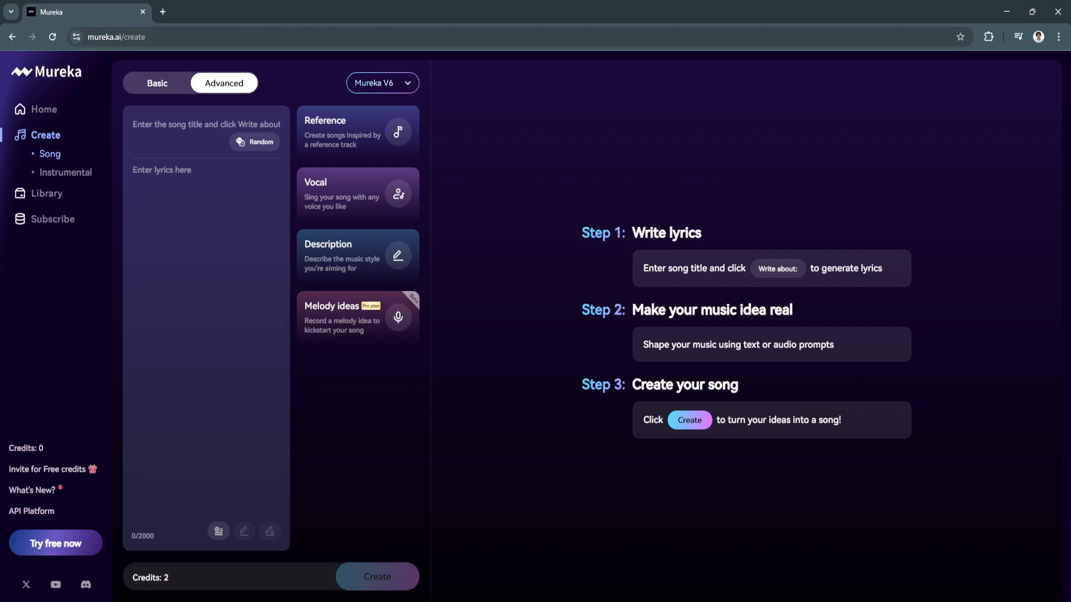
{"action": "left_click", "coordinate": [156, 83]}
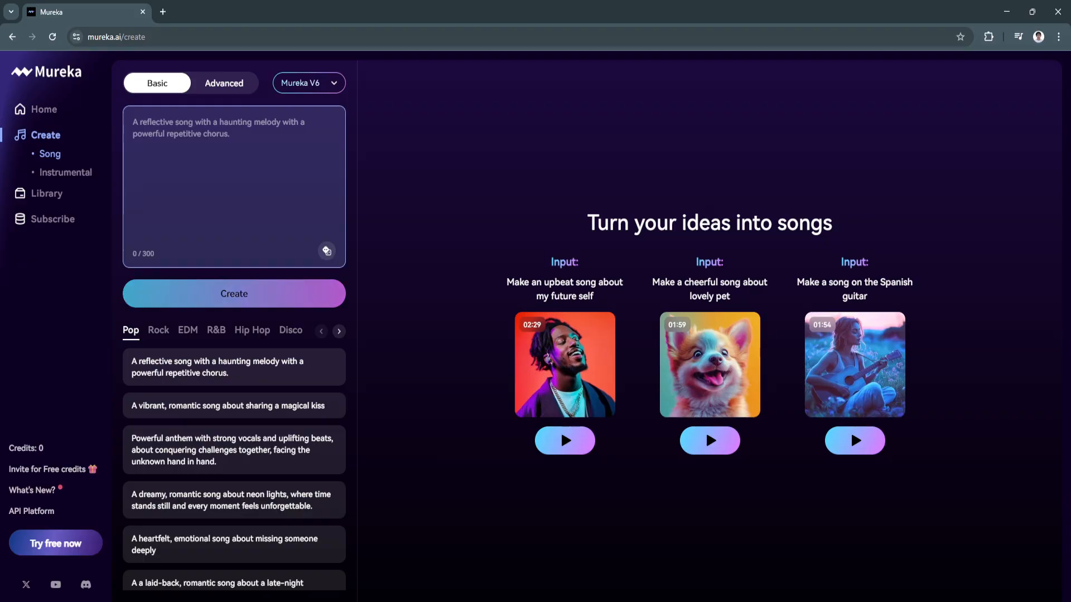
{"action": "left_click", "coordinate": [223, 83]}
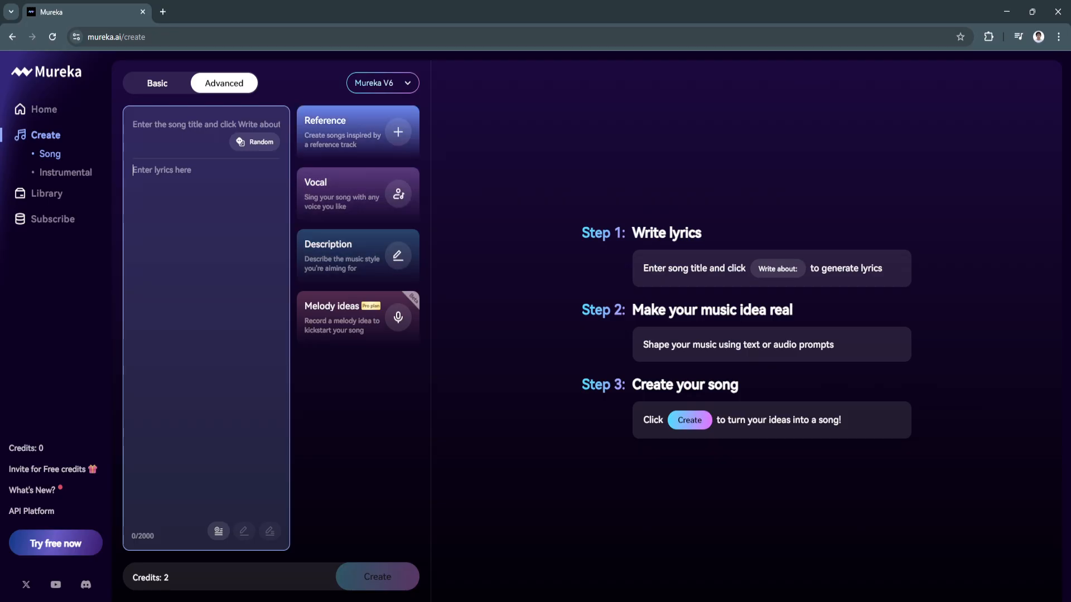
{"action": "mouse_move", "coordinate": [399, 132]}
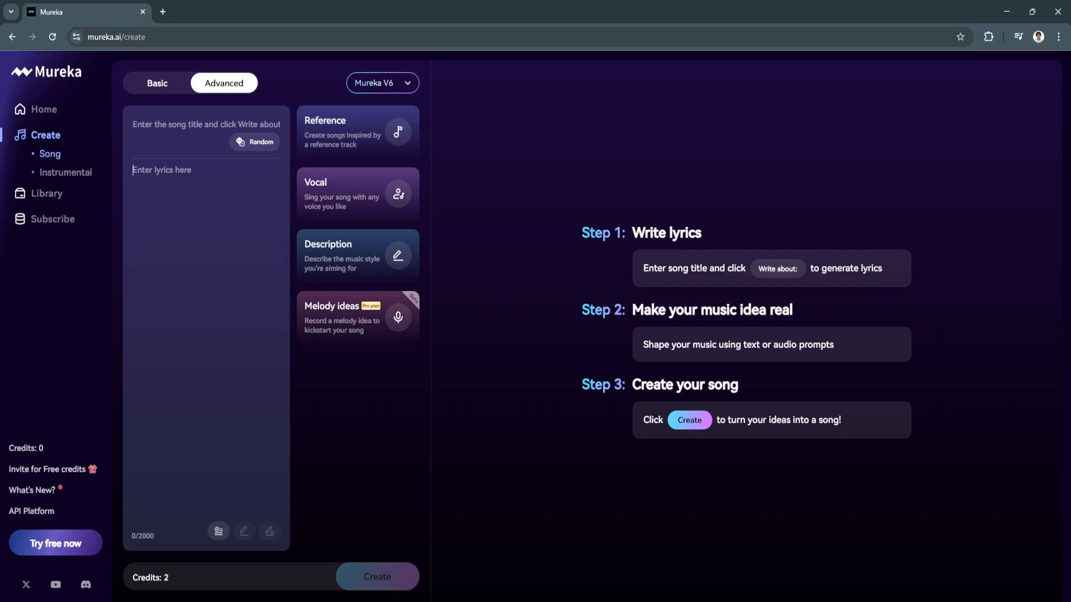
Step: Pick a track from the Library list as the song's reference
{"action": "left_click", "coordinate": [348, 132]}
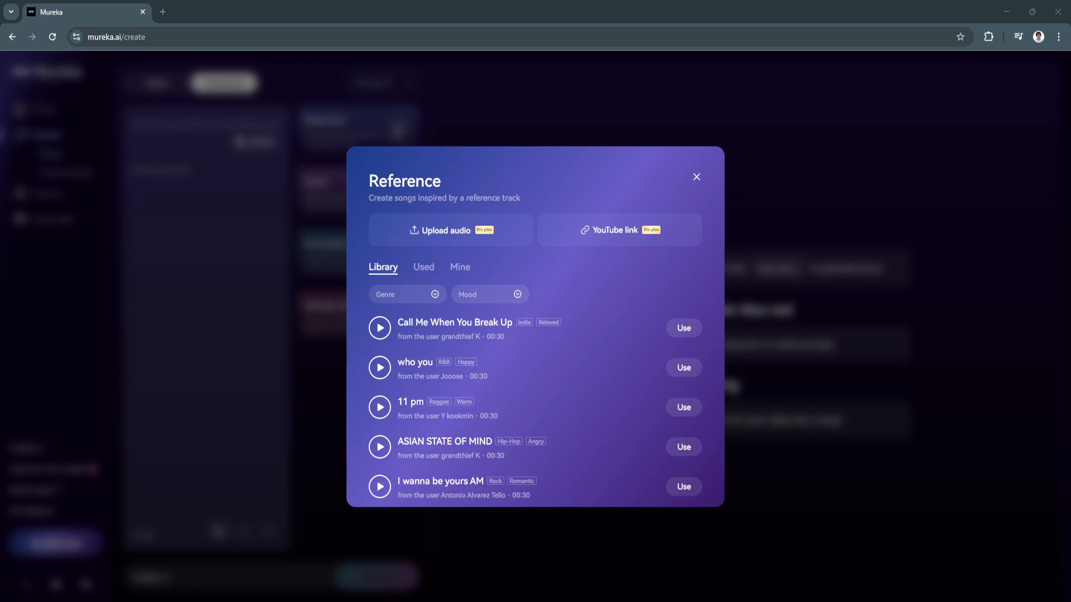
{"action": "mouse_move", "coordinate": [478, 407]}
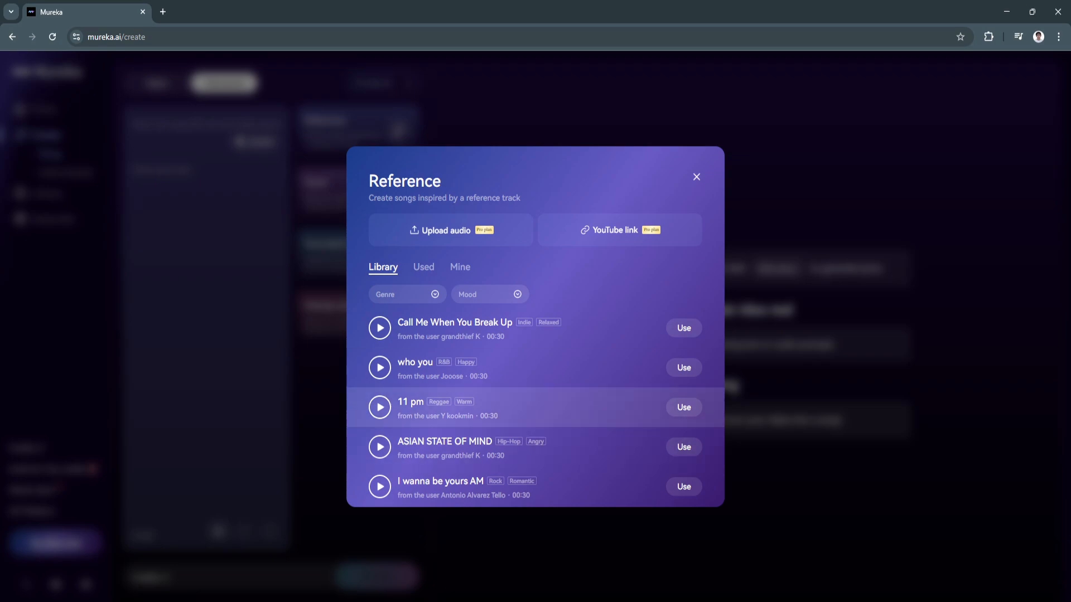
{"action": "scroll", "scroll_direction": "down", "scroll_amount": 3}
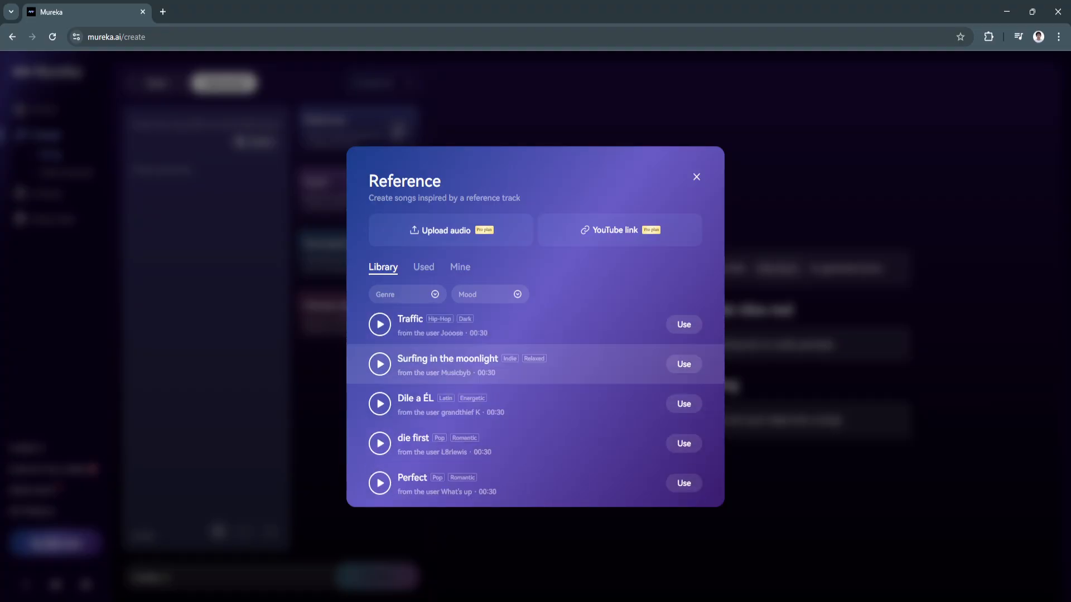
{"action": "left_click", "coordinate": [380, 483]}
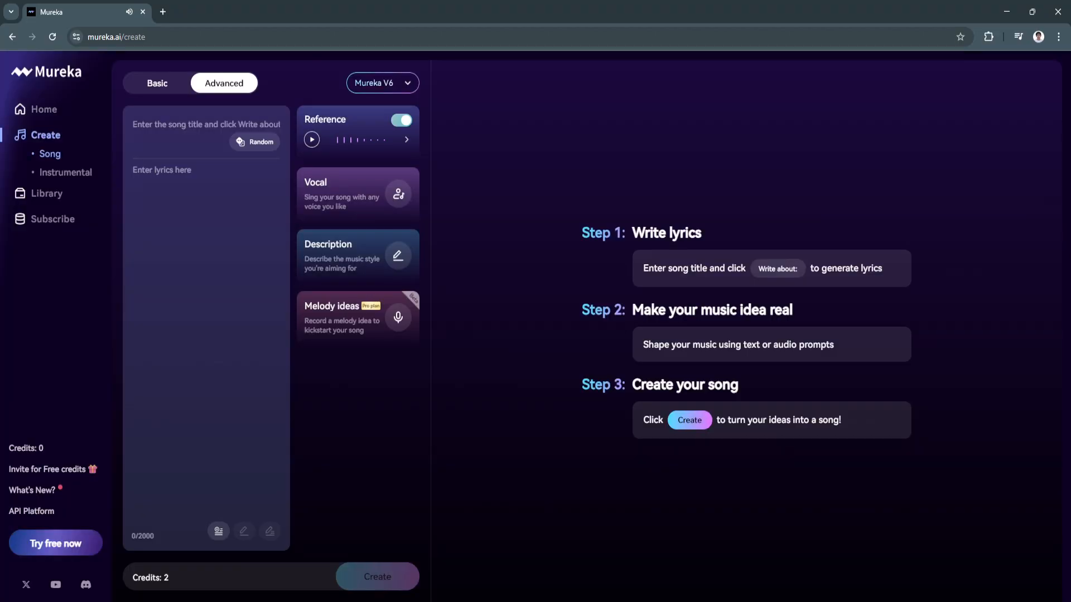
{"action": "left_click", "coordinate": [311, 140]}
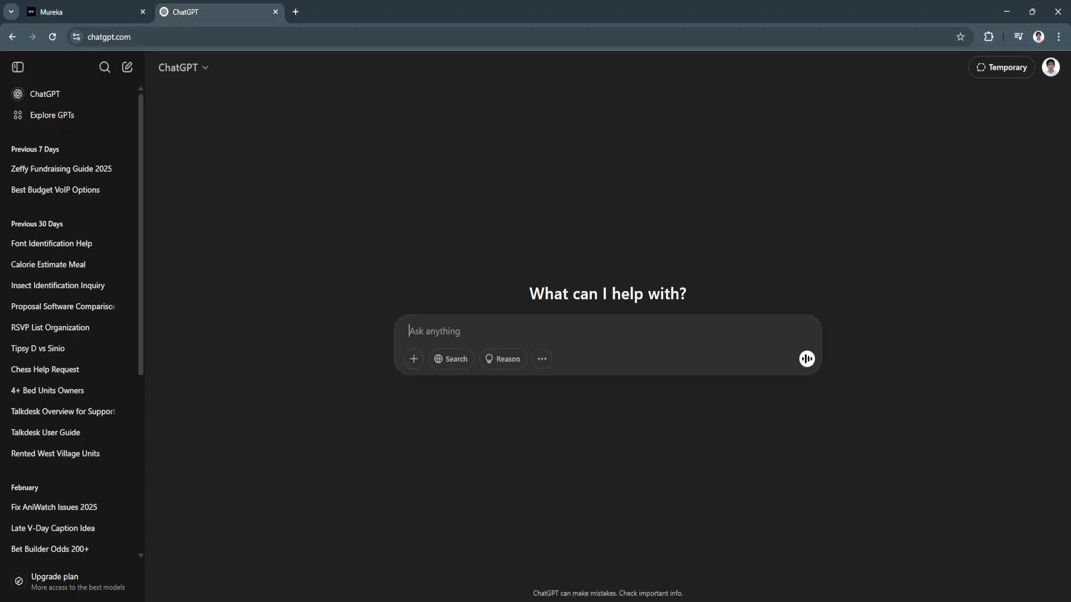
Step: Ask ChatGPT to create a song title and lyrics in the romantic genre
{"action": "left_click", "coordinate": [85, 12]}
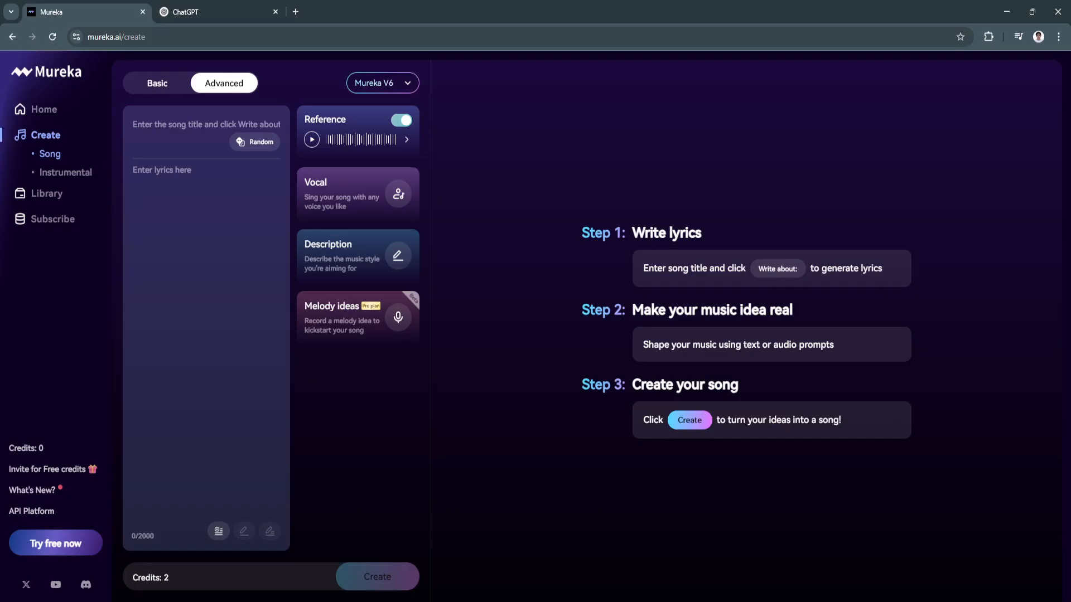
{"action": "left_click", "coordinate": [216, 12]}
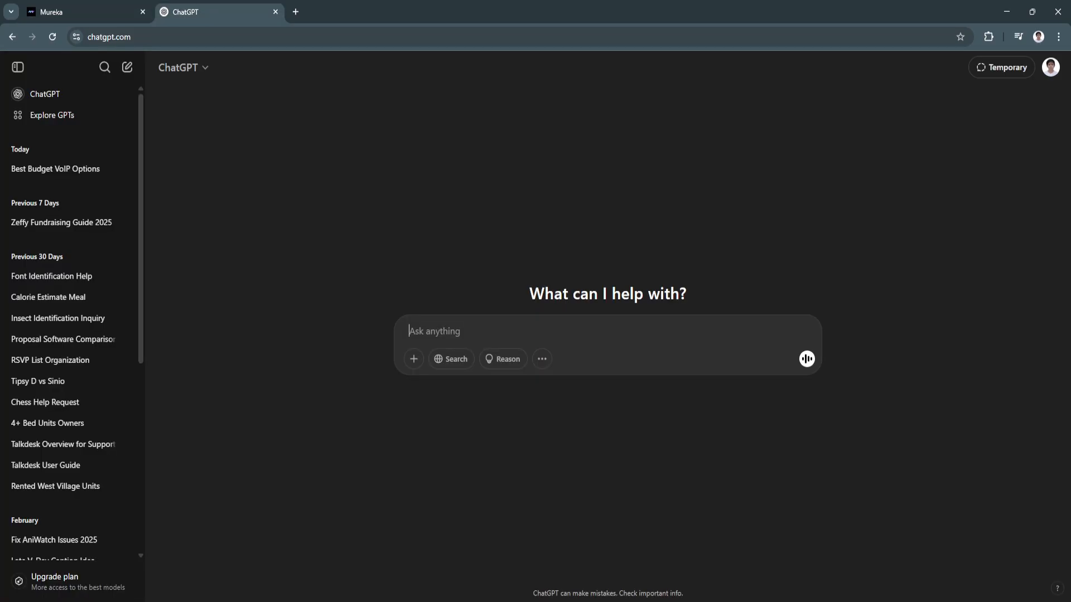
{"action": "type", "text": "create a so"}
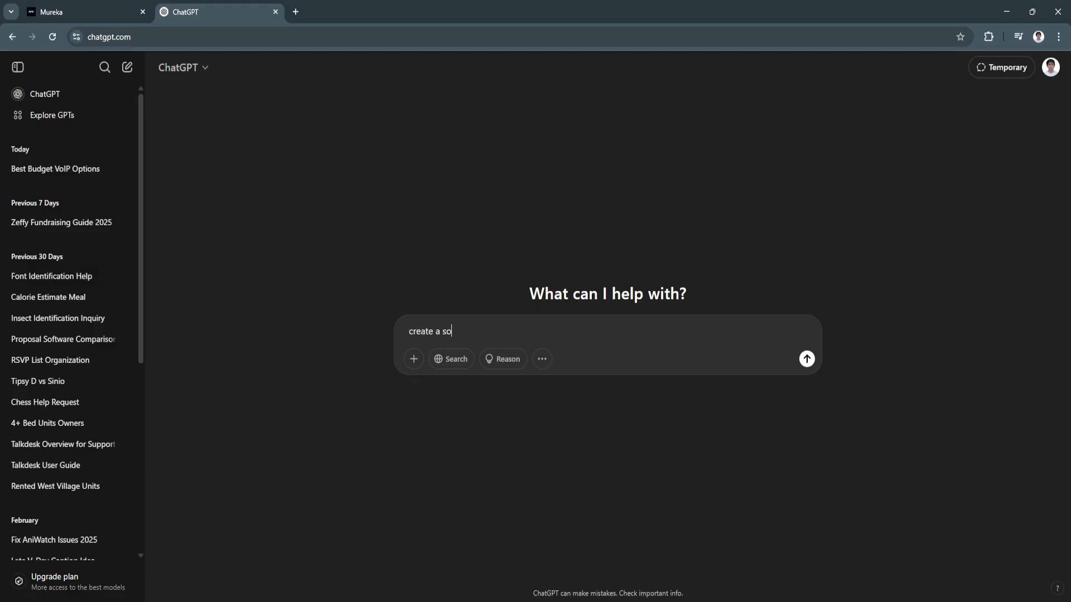
{"action": "type", "text": "ng title and its lyr"}
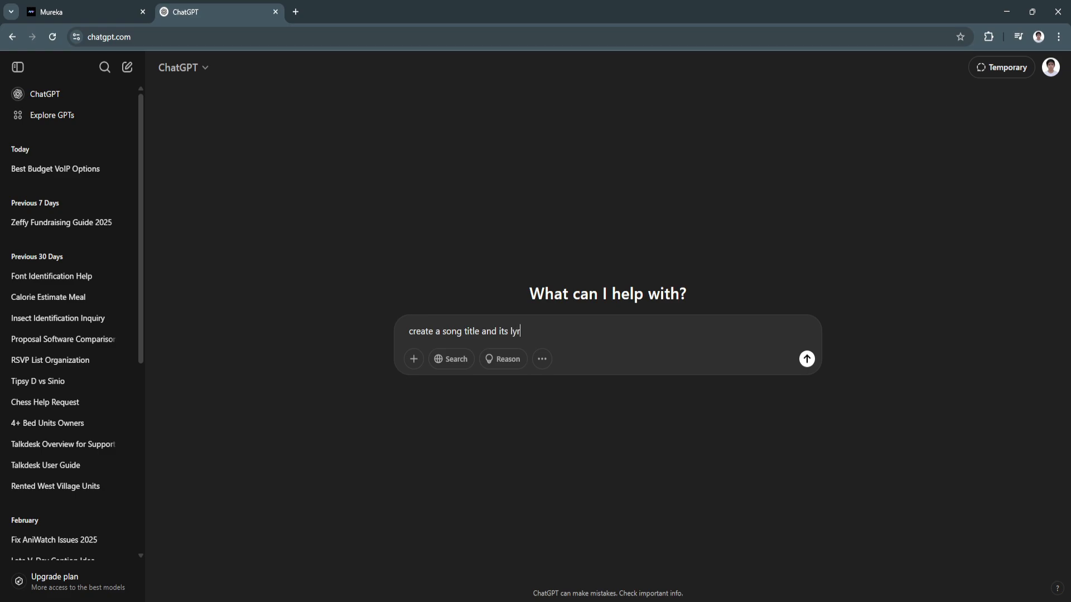
{"action": "type", "text": "ics."}
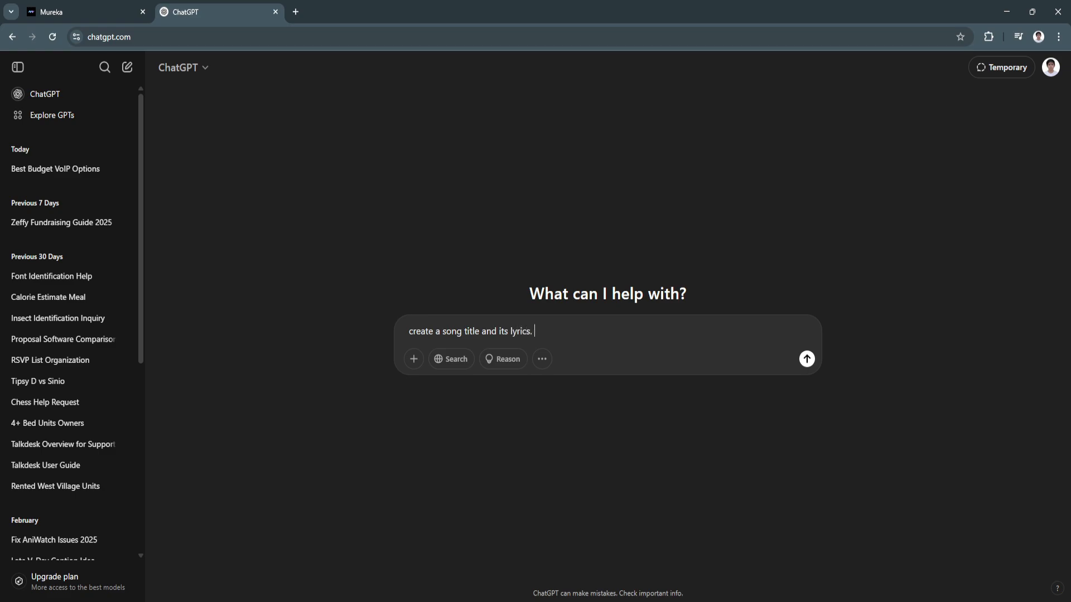
{"action": "type", "text": "make the"}
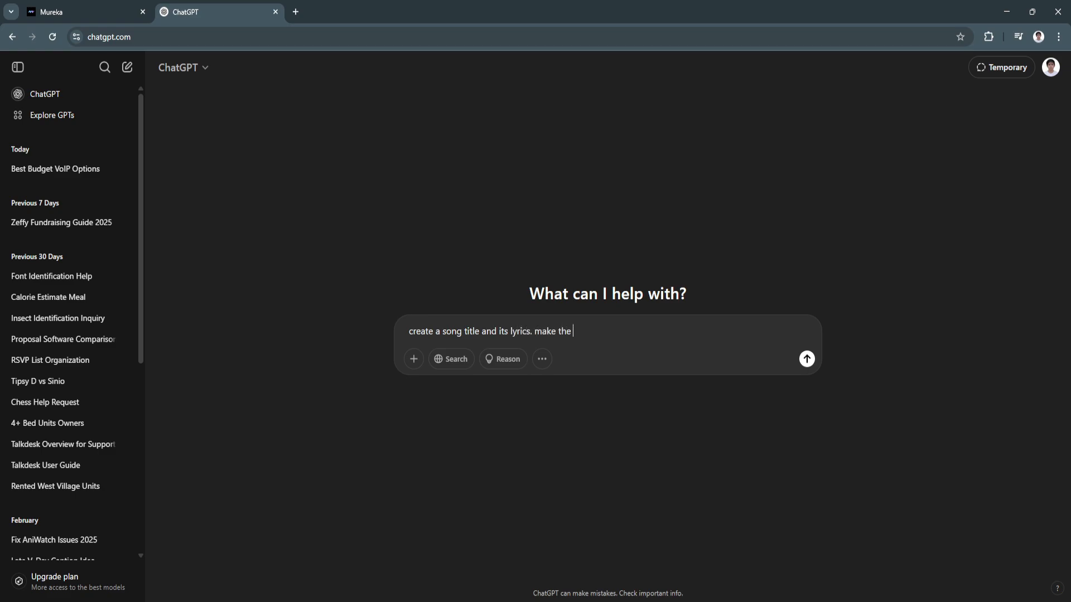
{"action": "type", "text": "genre romantic"}
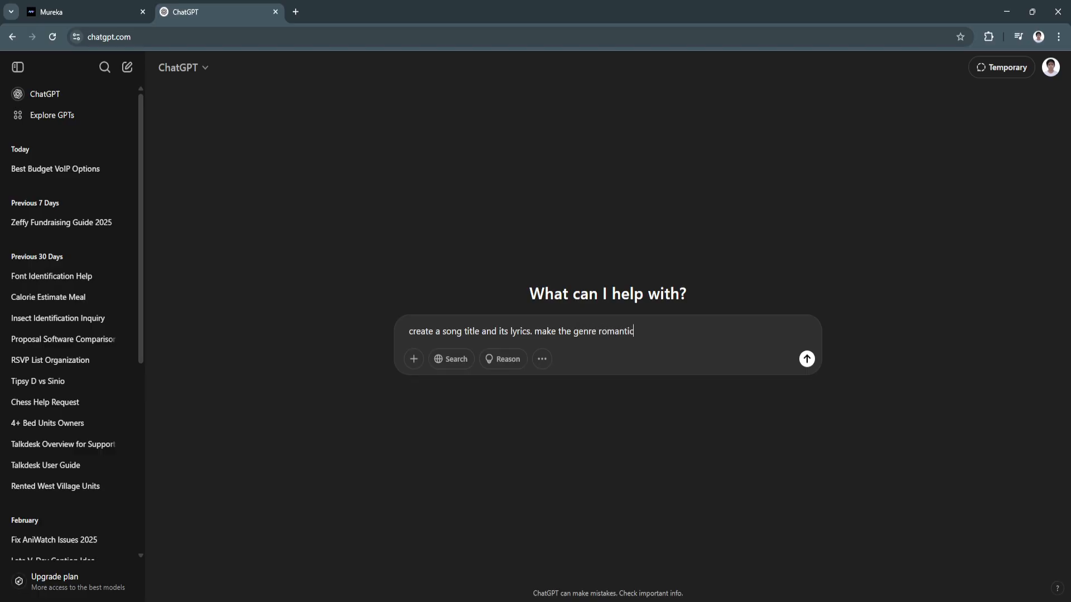
Step: Send the request and select the 'Whispered in the Moonlight' title and full lyrics
{"action": "left_click", "coordinate": [806, 358]}
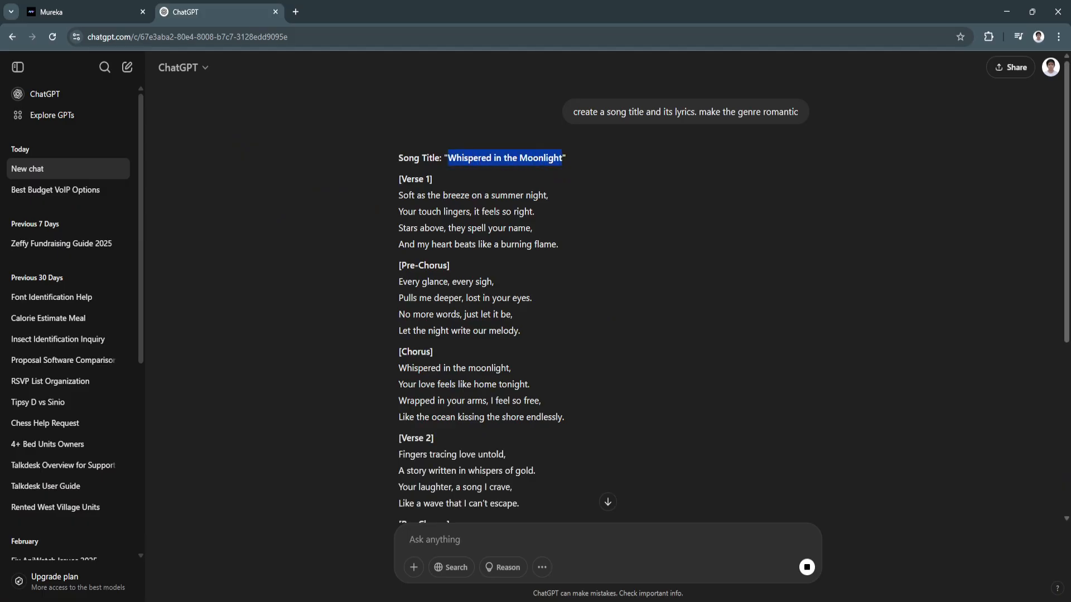
{"action": "left_click", "coordinate": [85, 11]}
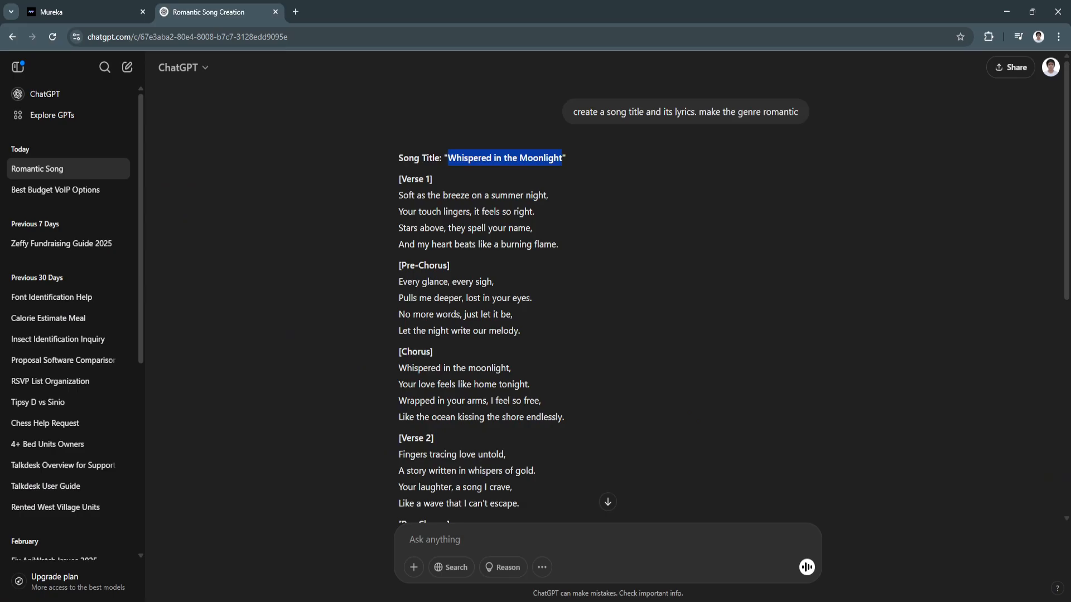
{"action": "scroll", "scroll_direction": "down", "scroll_amount": 3}
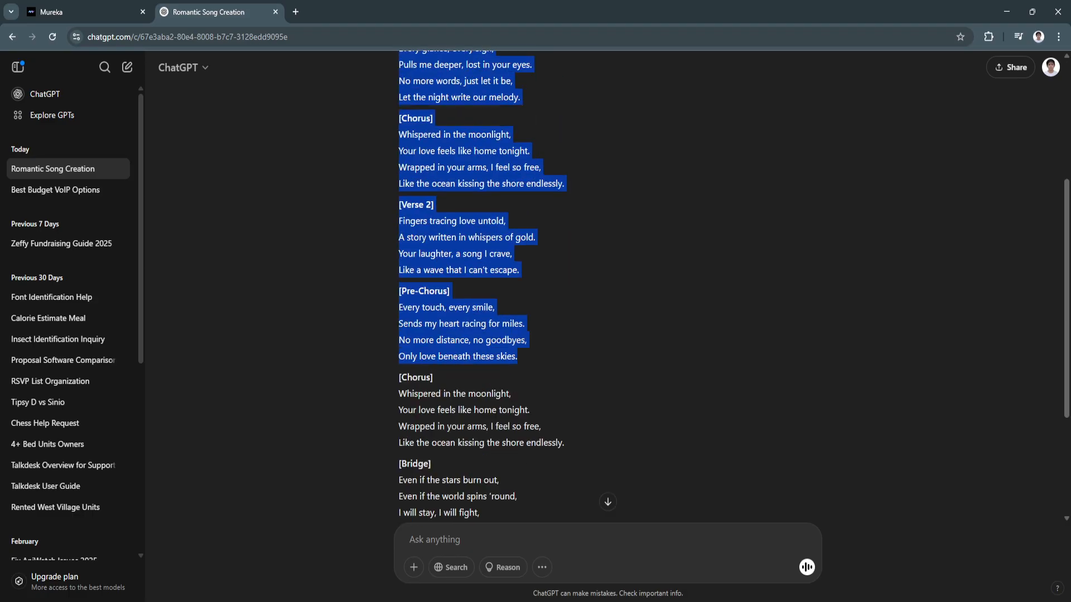
{"action": "scroll", "scroll_direction": "down", "scroll_amount": 3}
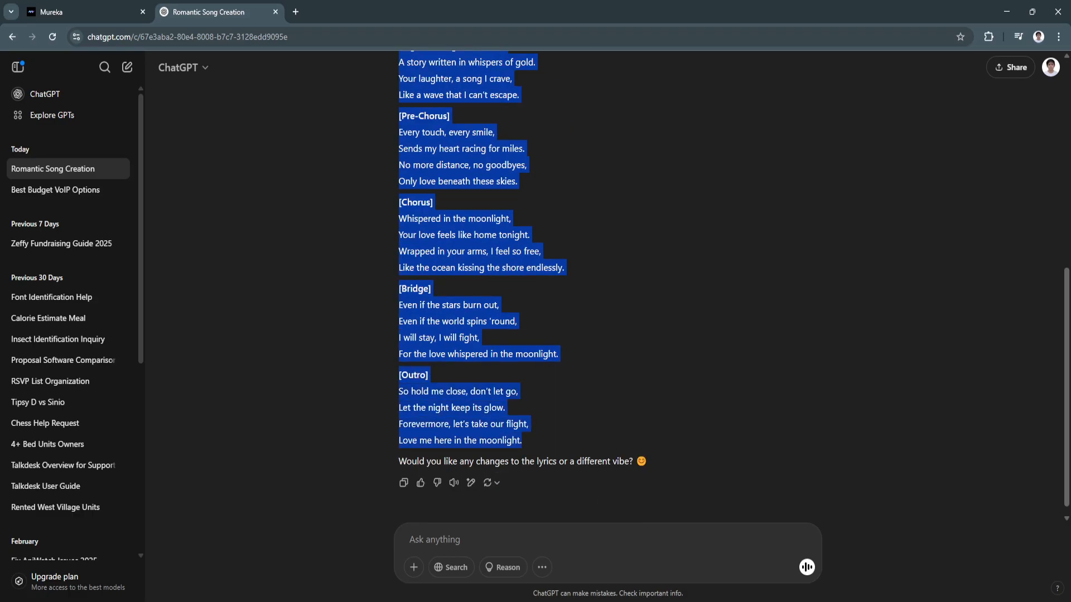
{"action": "left_click", "coordinate": [82, 12]}
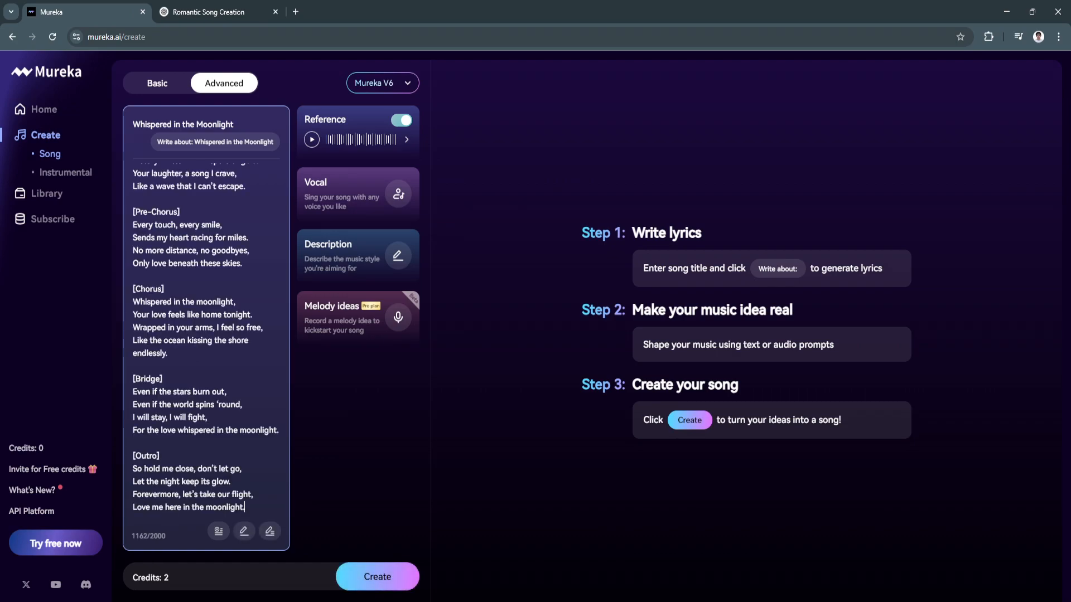
Step: Create the song and sign in with Google to generate two versions
{"action": "left_click", "coordinate": [377, 577]}
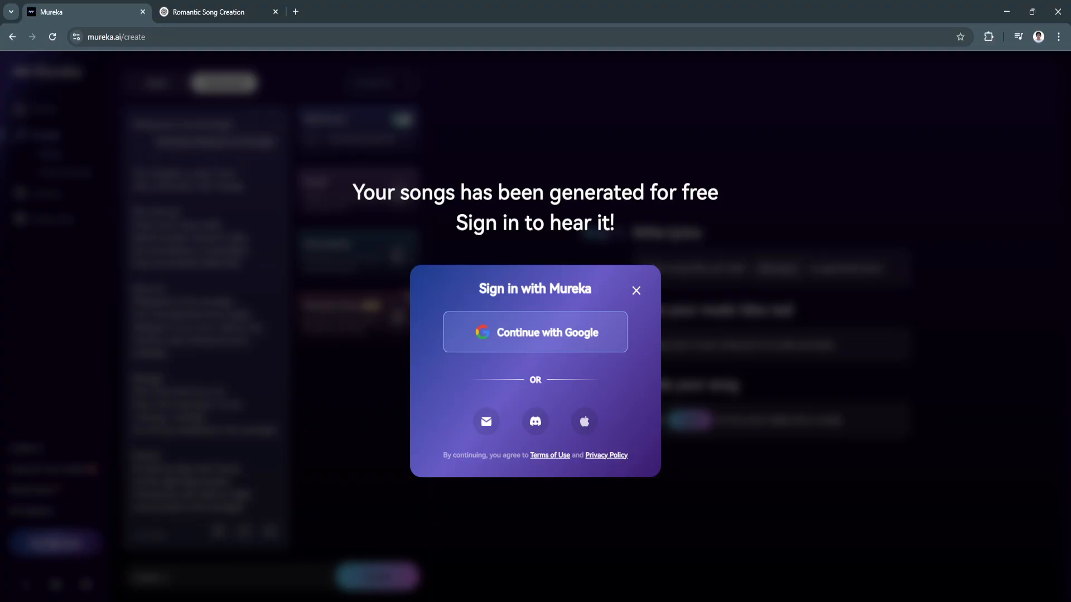
{"action": "left_click", "coordinate": [636, 290]}
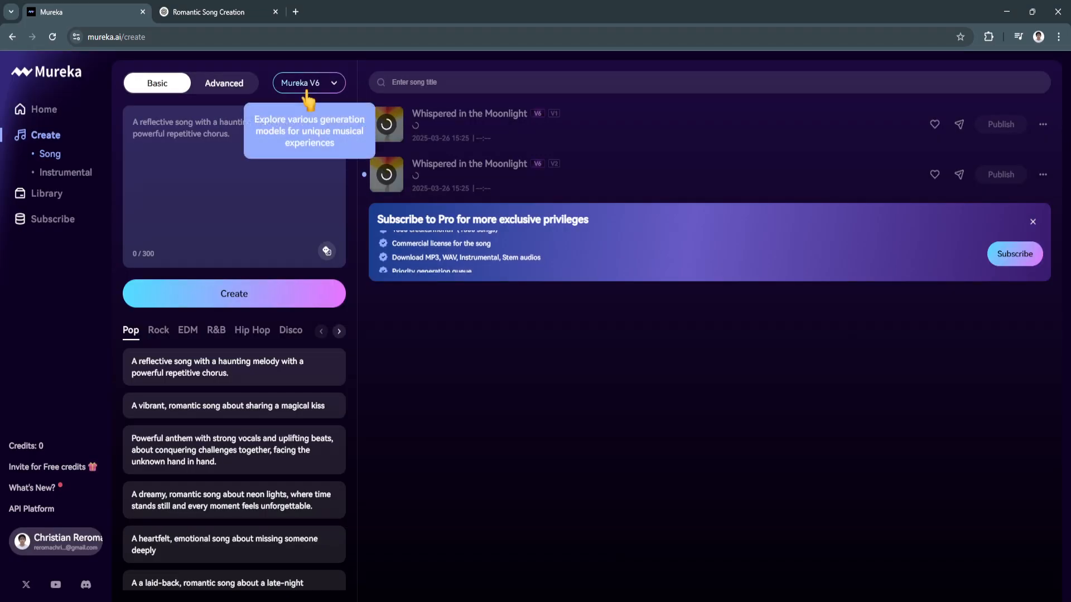
{"action": "left_click", "coordinate": [223, 83]}
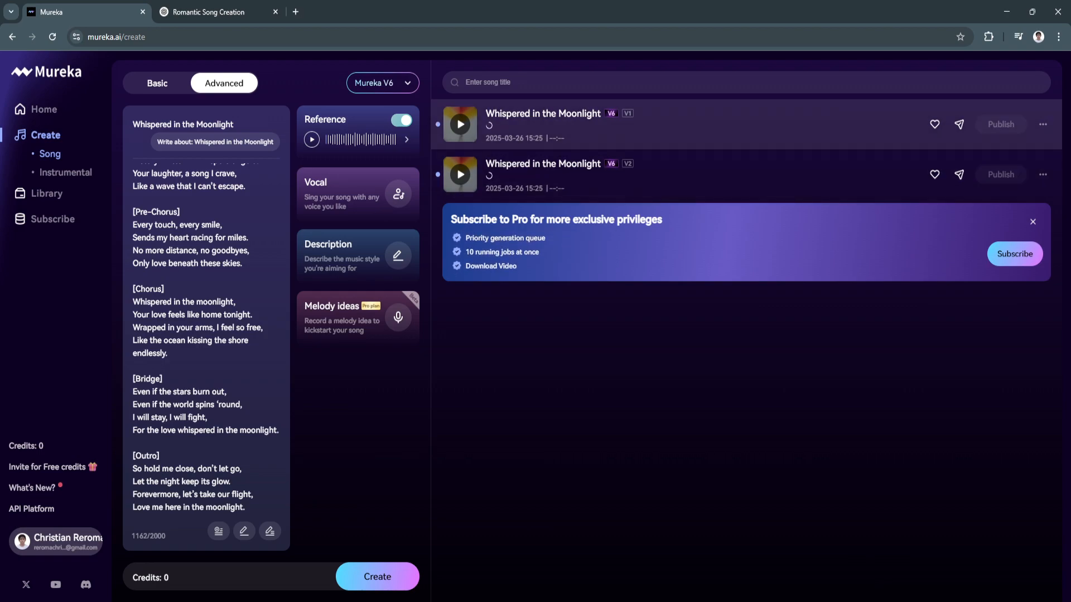
Step: Play version V1 of 'Whispered in the Moonlight' from the song row
{"action": "left_click", "coordinate": [460, 125]}
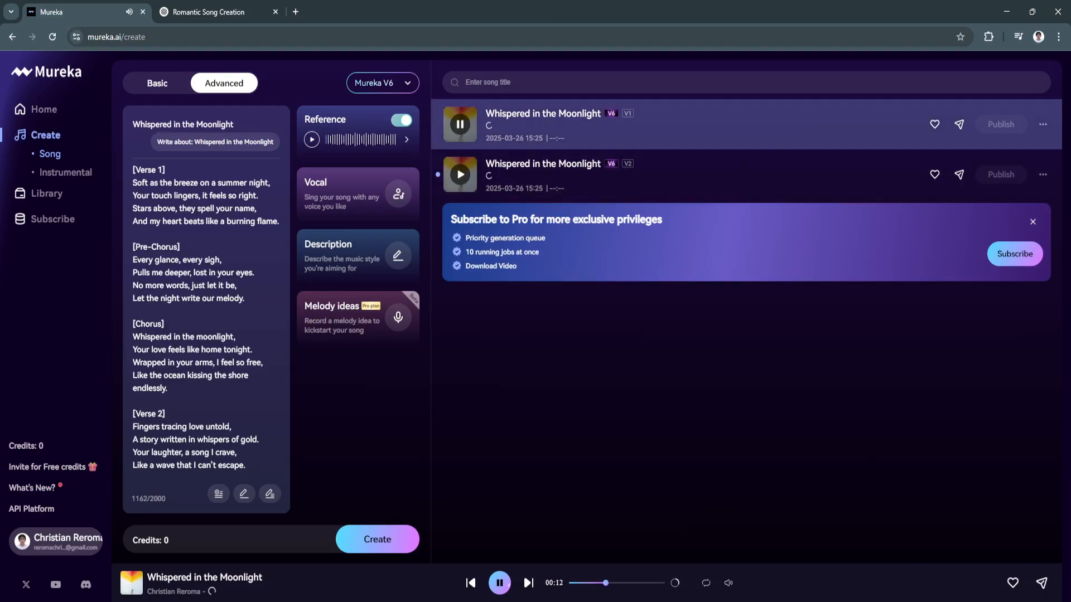
{"action": "left_click", "coordinate": [1043, 125]}
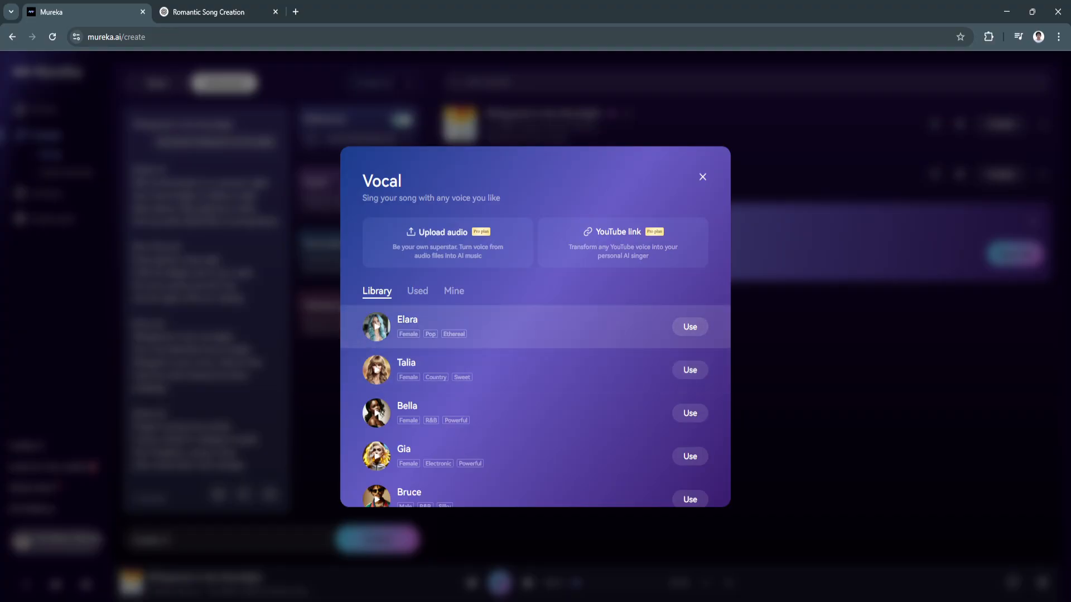
Step: Preview and use the Elara voice, retry Create, and dismiss the credits popup
{"action": "left_click", "coordinate": [375, 327]}
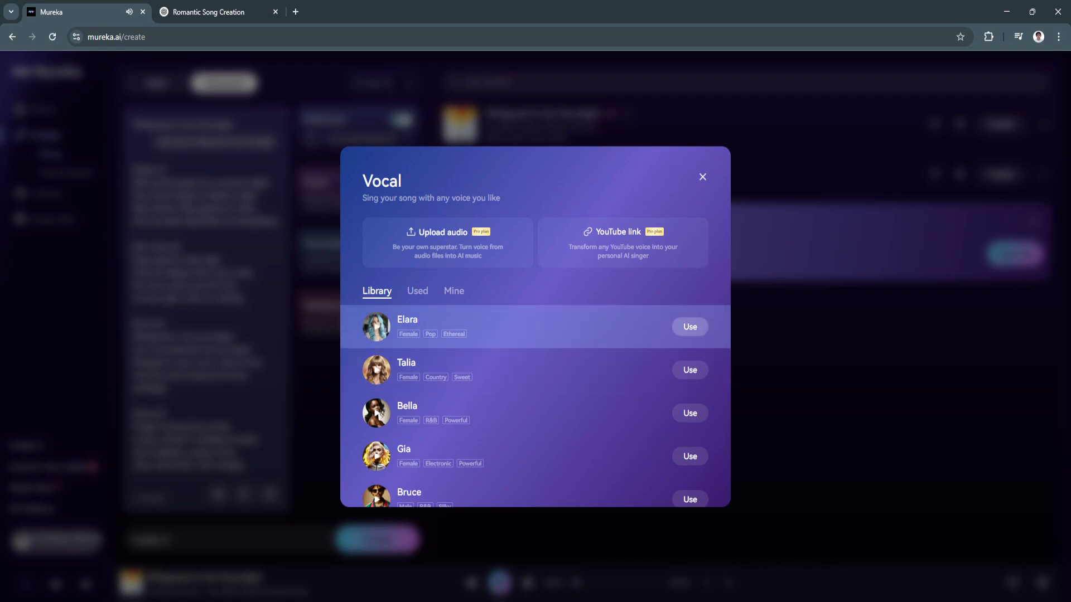
{"action": "left_click", "coordinate": [703, 177]}
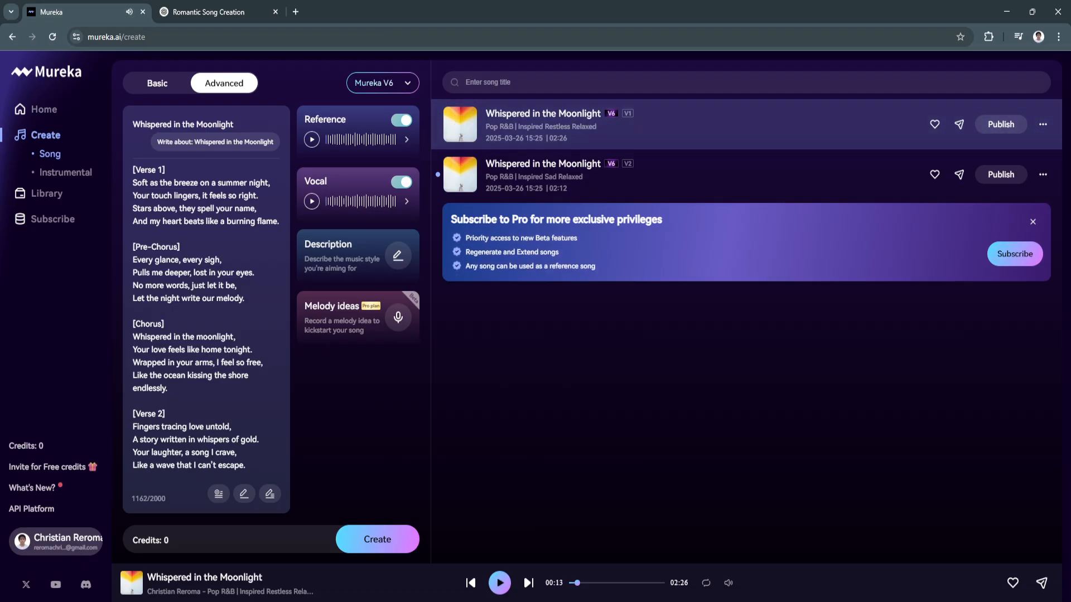
{"action": "left_click", "coordinate": [377, 539]}
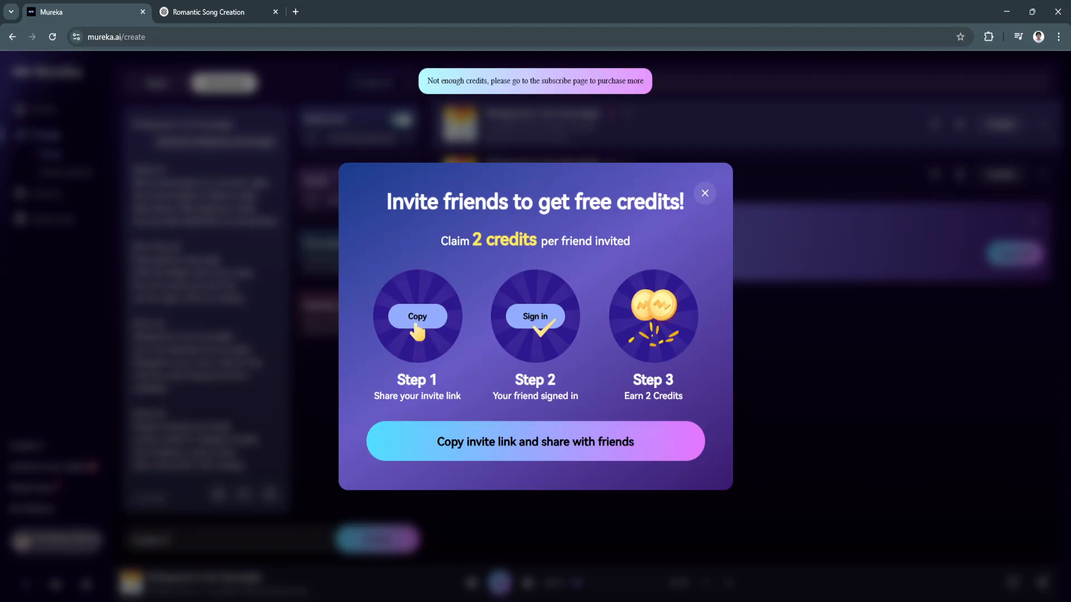
{"action": "left_click", "coordinate": [705, 194]}
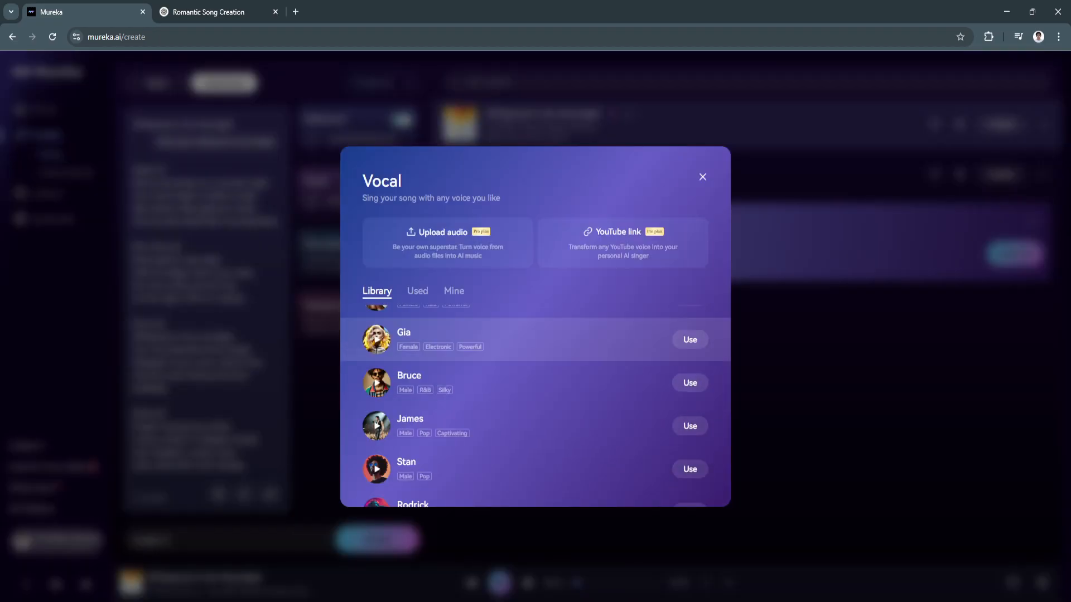
{"action": "scroll", "scroll_direction": "down", "scroll_amount": 3}
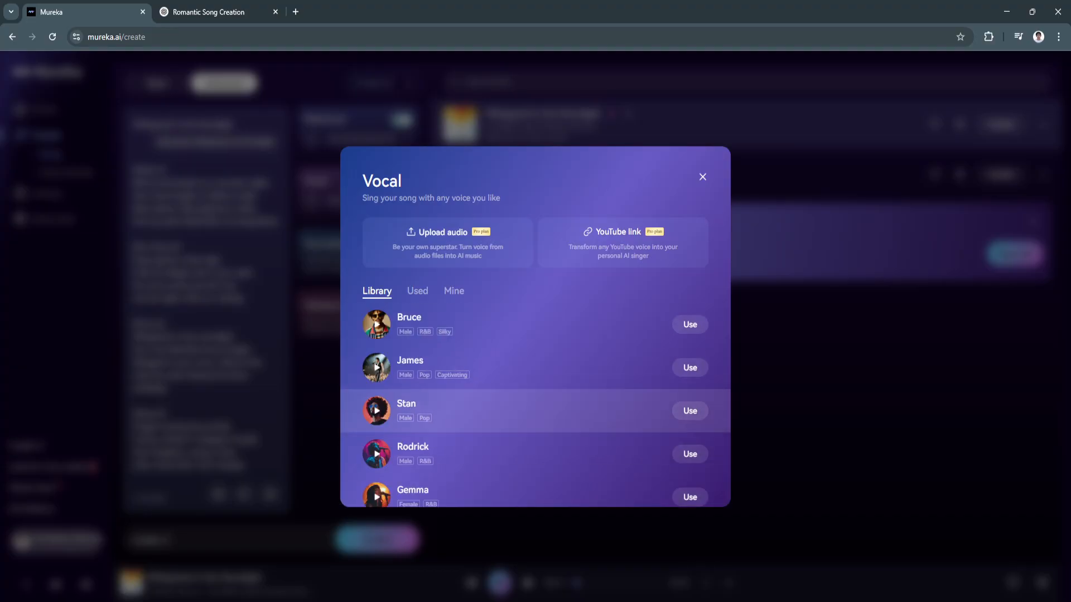
{"action": "scroll", "scroll_direction": "down", "scroll_amount": 3}
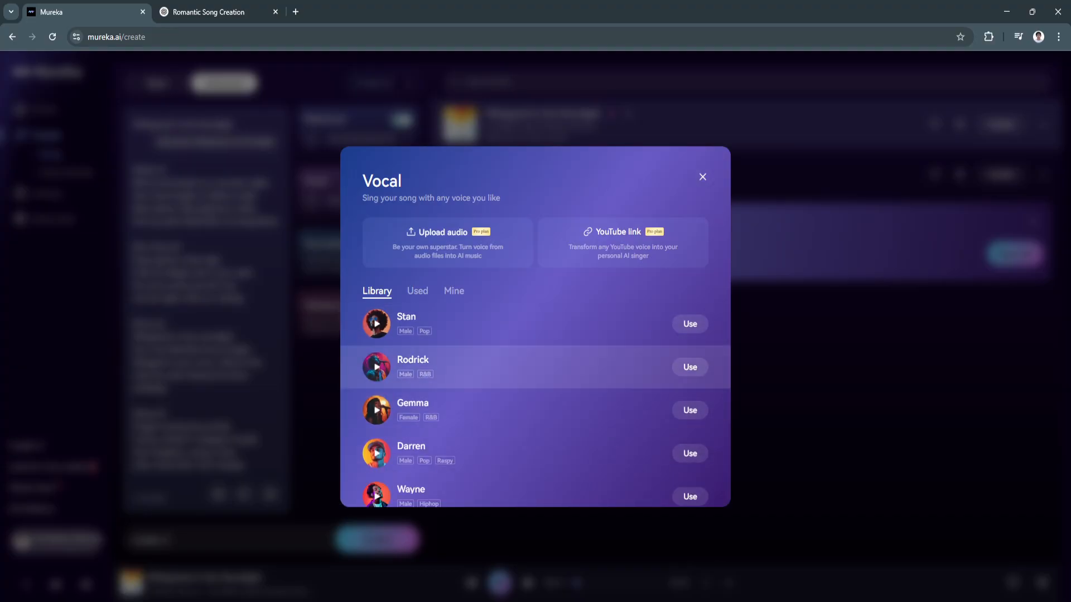
{"action": "left_click", "coordinate": [375, 410]}
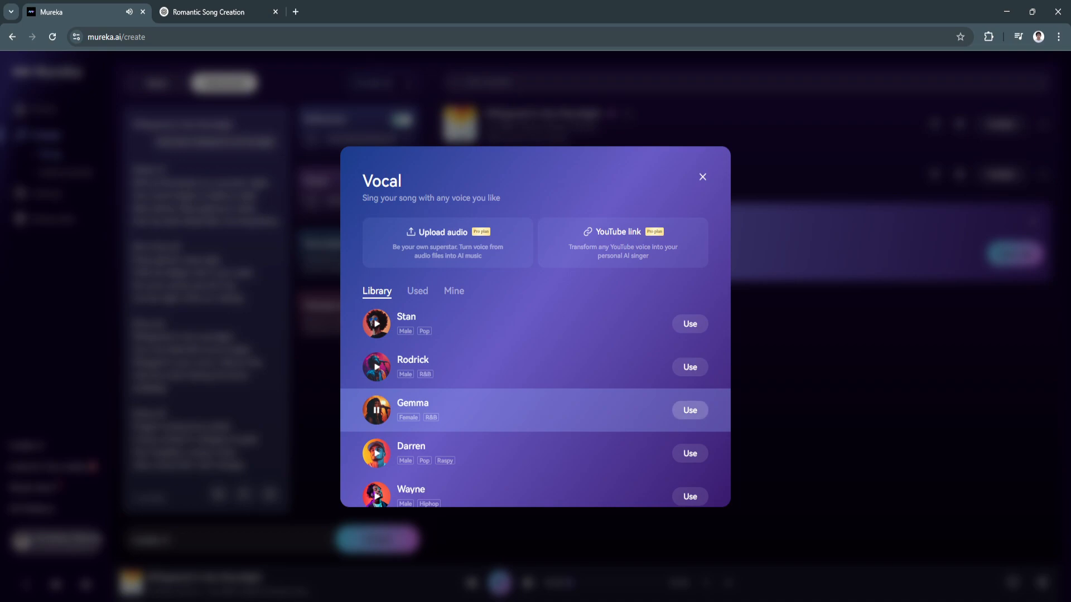
{"action": "left_click", "coordinate": [377, 410]}
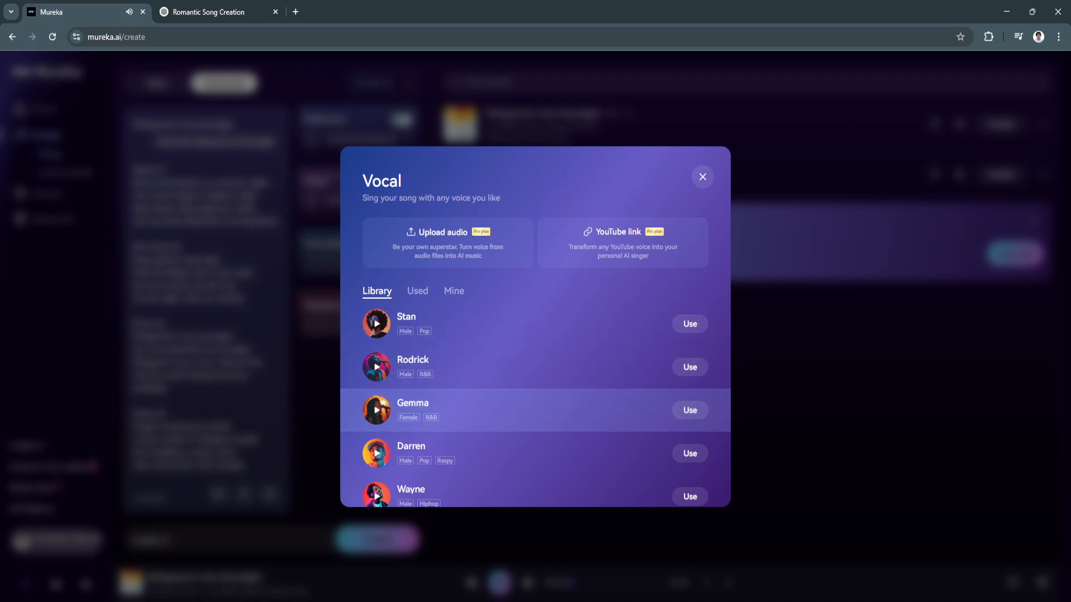
{"action": "left_click", "coordinate": [702, 176]}
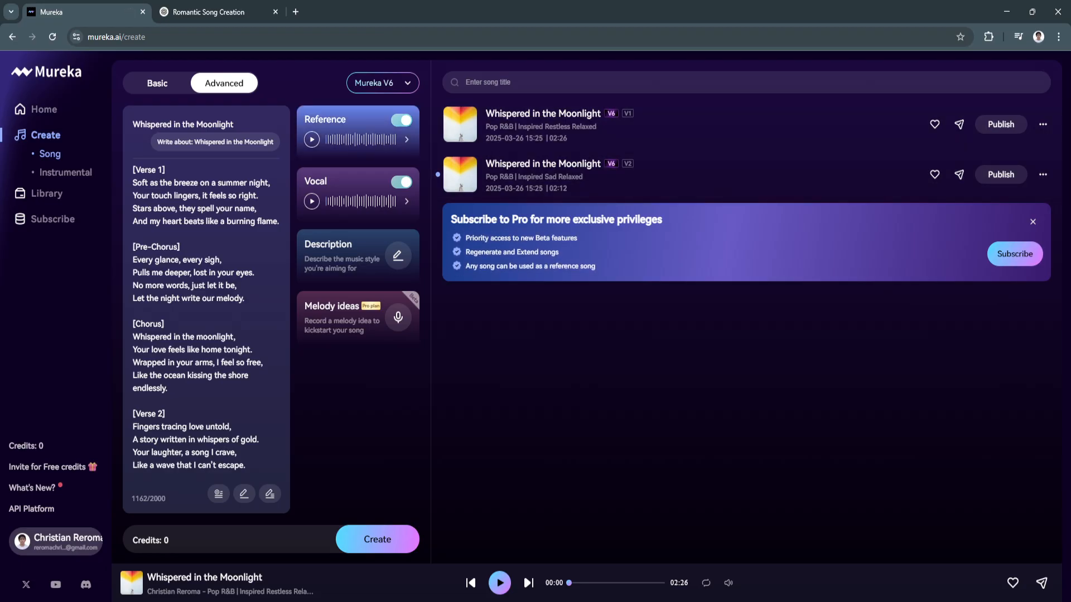
Step: Toggle Basic and Advanced, then switch off the reference track and custom vocal
{"action": "left_click", "coordinate": [158, 82]}
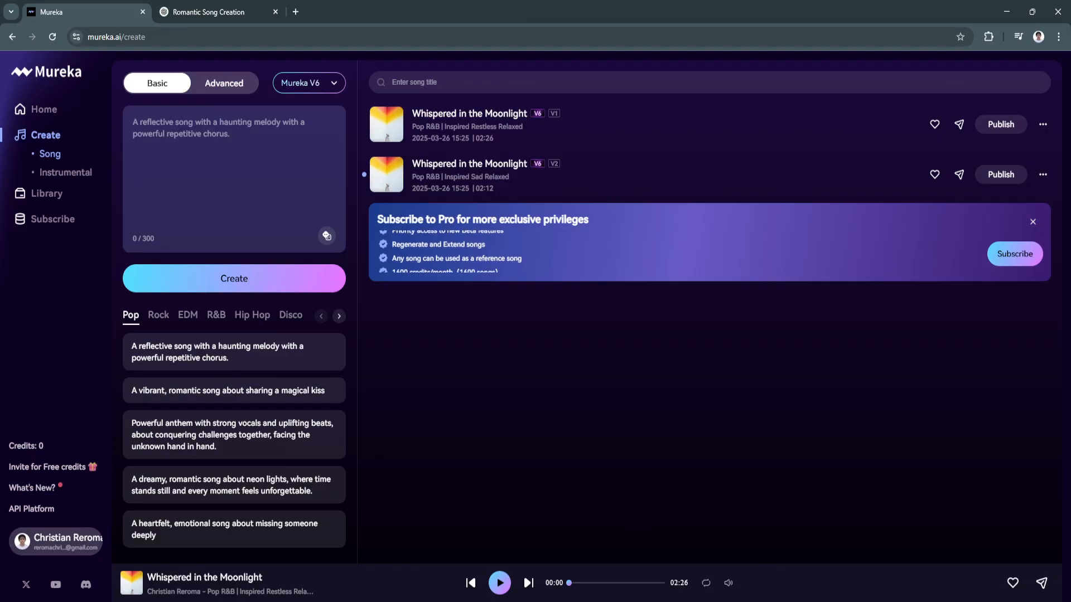
{"action": "left_click", "coordinate": [224, 83]}
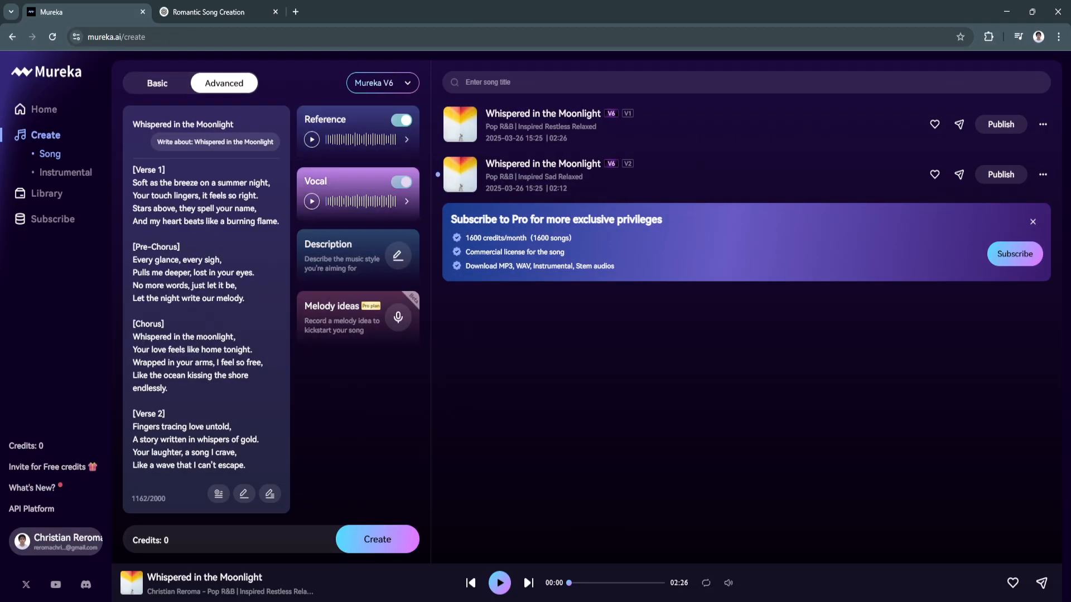
{"action": "left_click", "coordinate": [381, 83]}
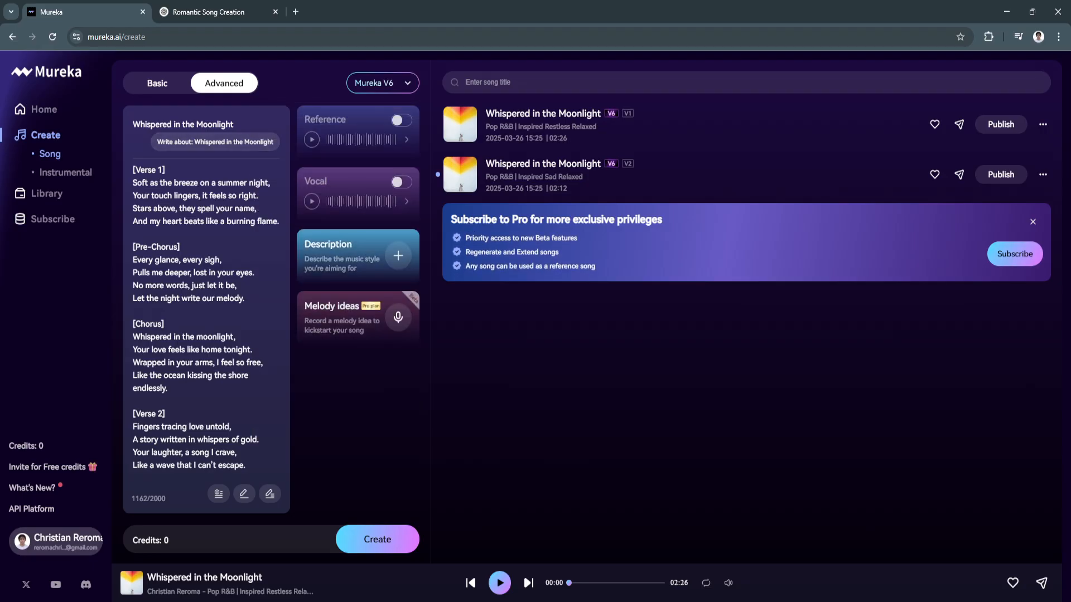
Step: Set the song's style description to pop, energetic, male vocal
{"action": "left_click", "coordinate": [398, 256]}
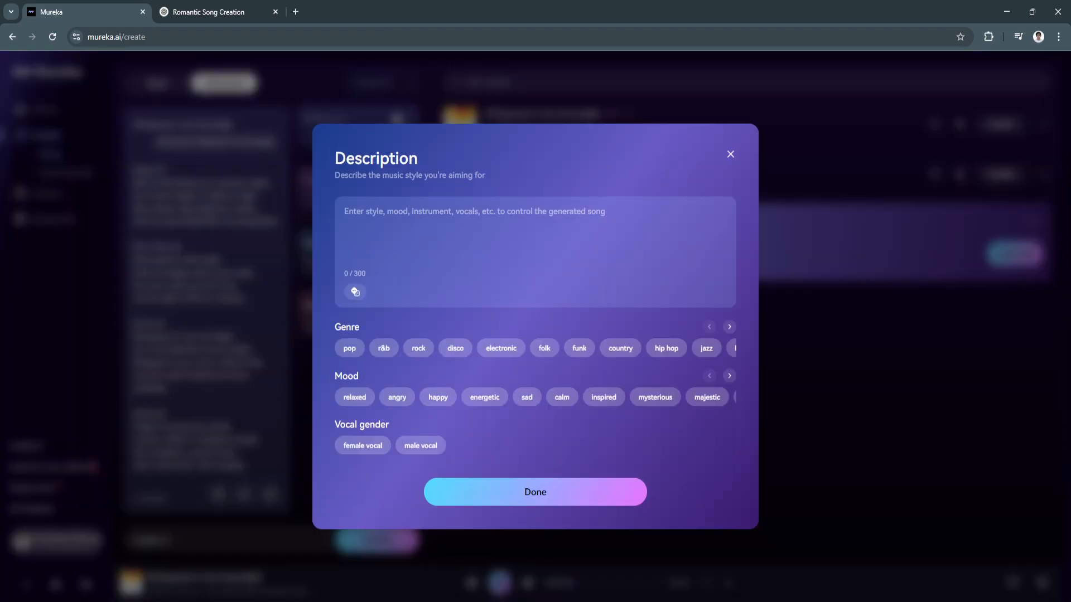
{"action": "left_click", "coordinate": [535, 252]}
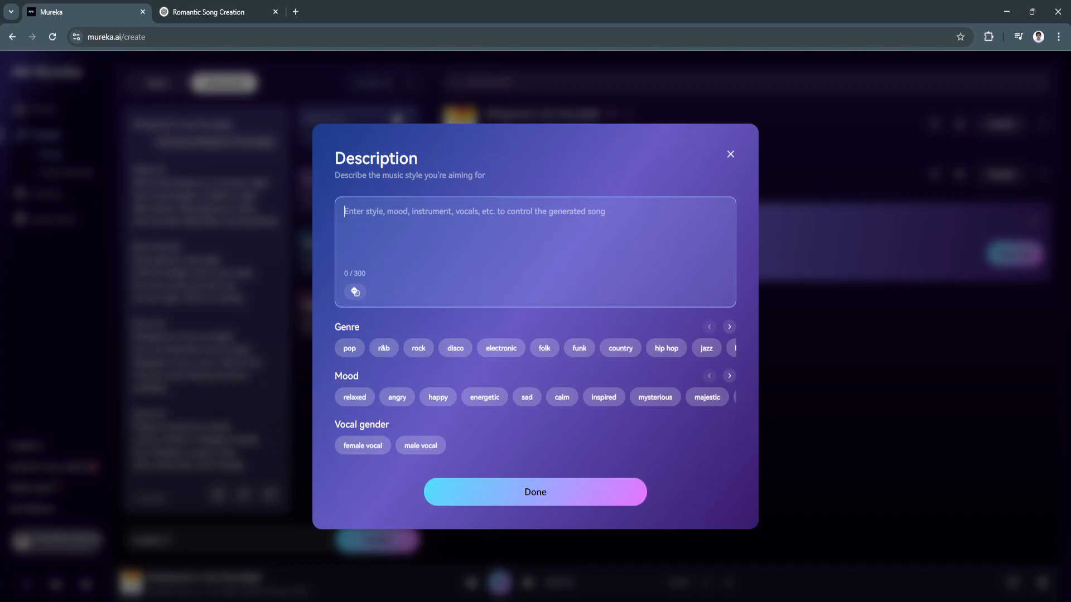
{"action": "left_click", "coordinate": [349, 348]}
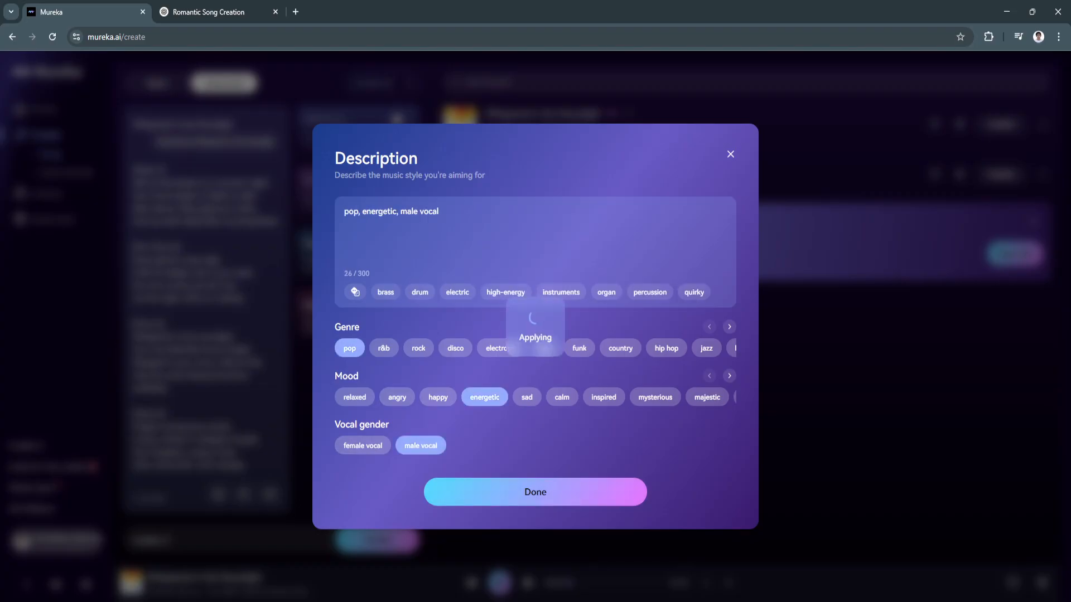
{"action": "left_click", "coordinate": [535, 492]}
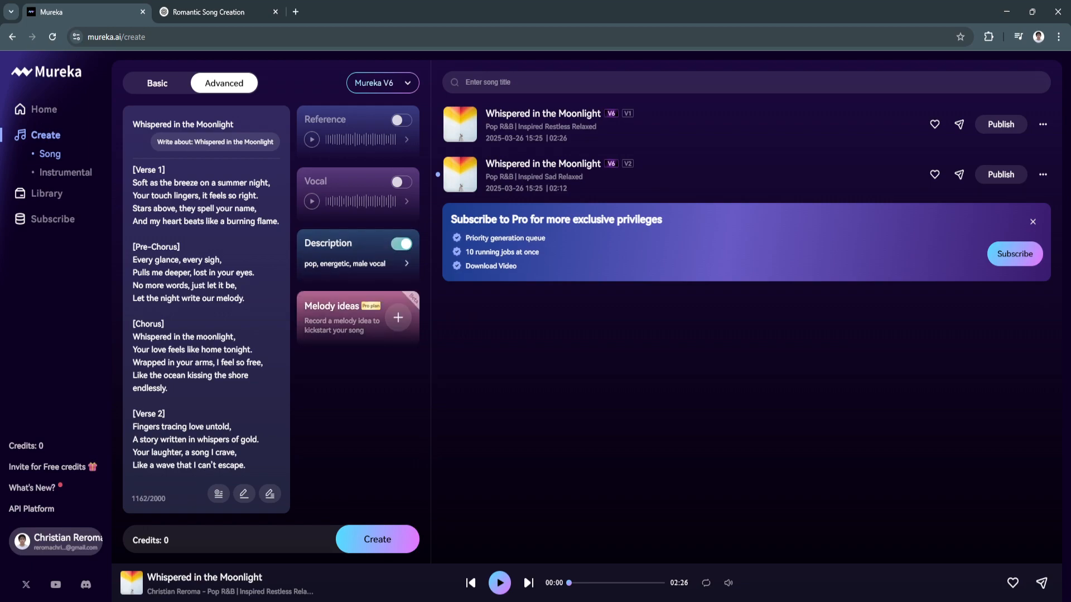
{"action": "mouse_move", "coordinate": [398, 317]}
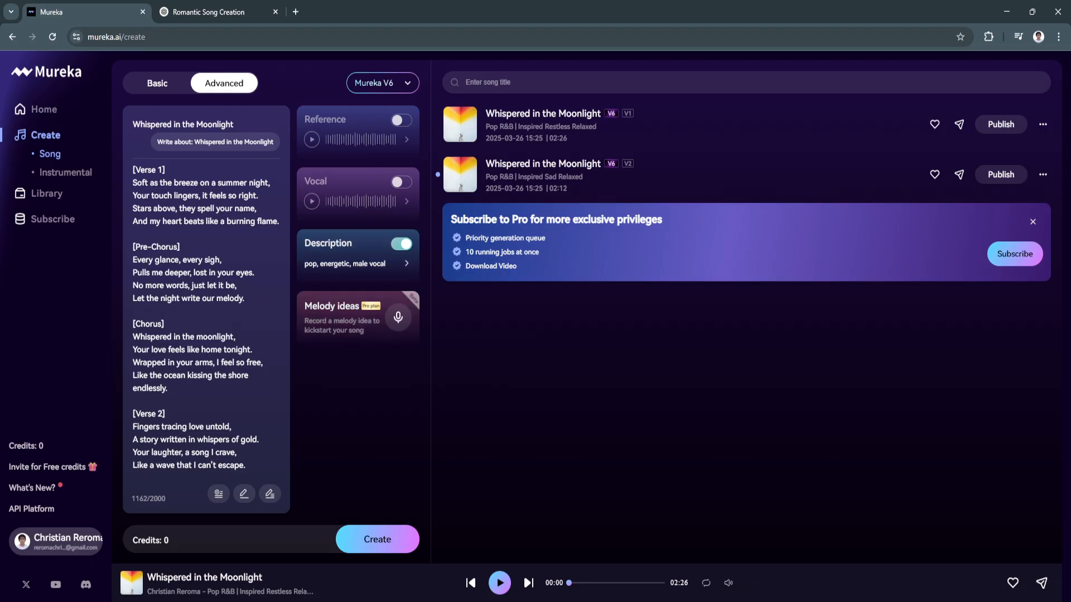
{"action": "left_click", "coordinate": [66, 173]}
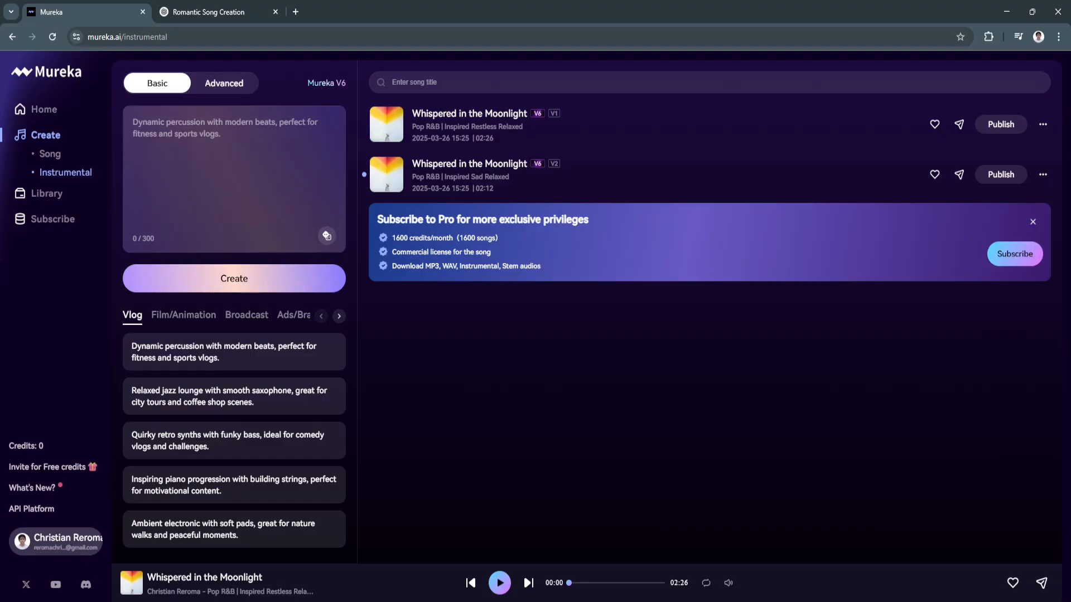
Step: Switch the Instrumental form between Basic and Advanced, then open the Library
{"action": "left_click", "coordinate": [223, 83]}
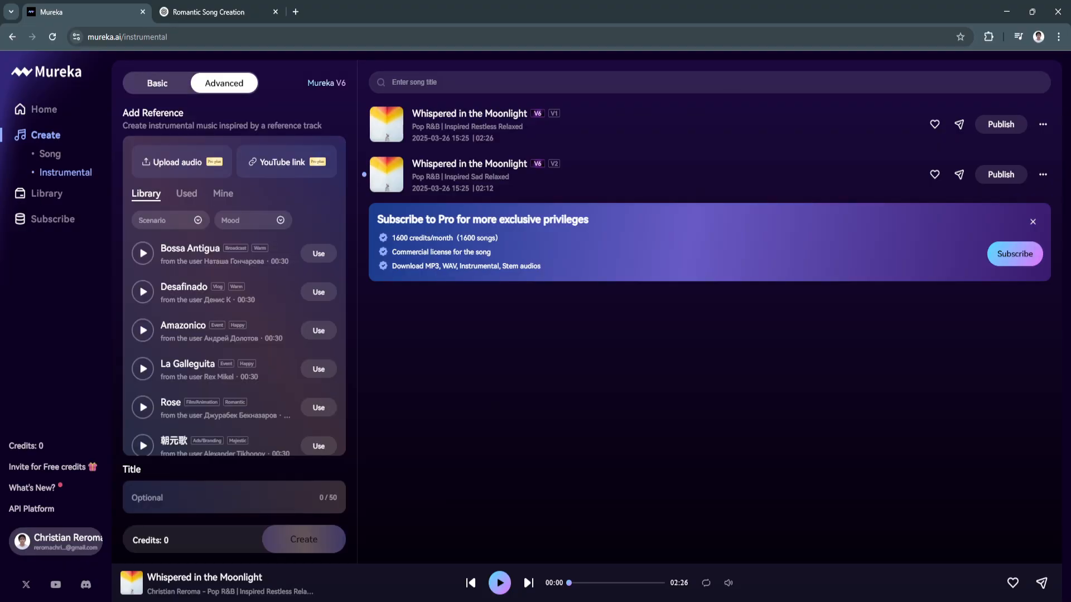
{"action": "left_click", "coordinate": [156, 82]}
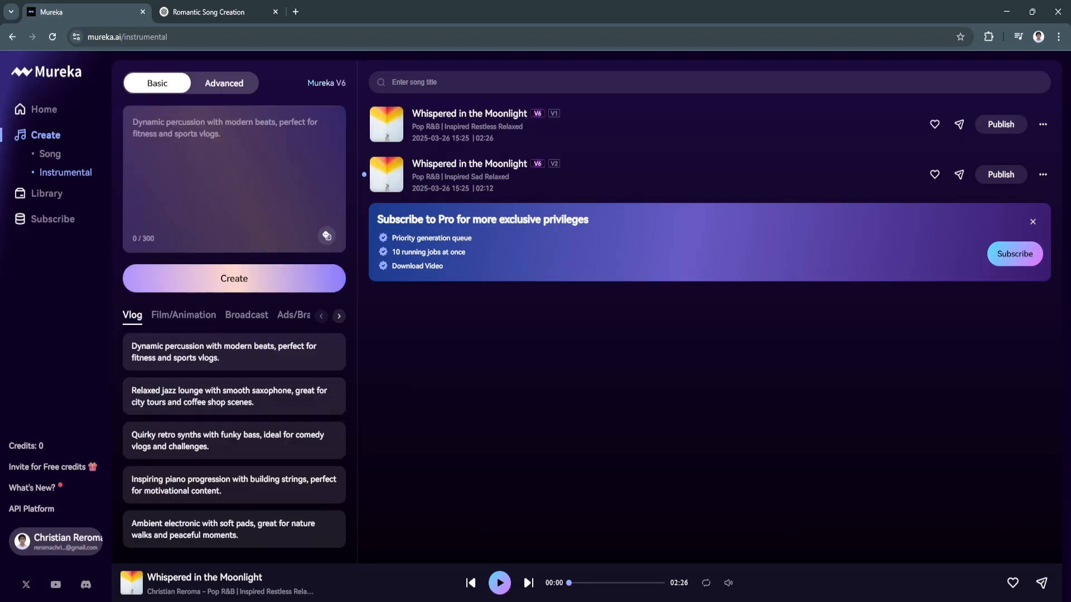
{"action": "left_click", "coordinate": [224, 83]}
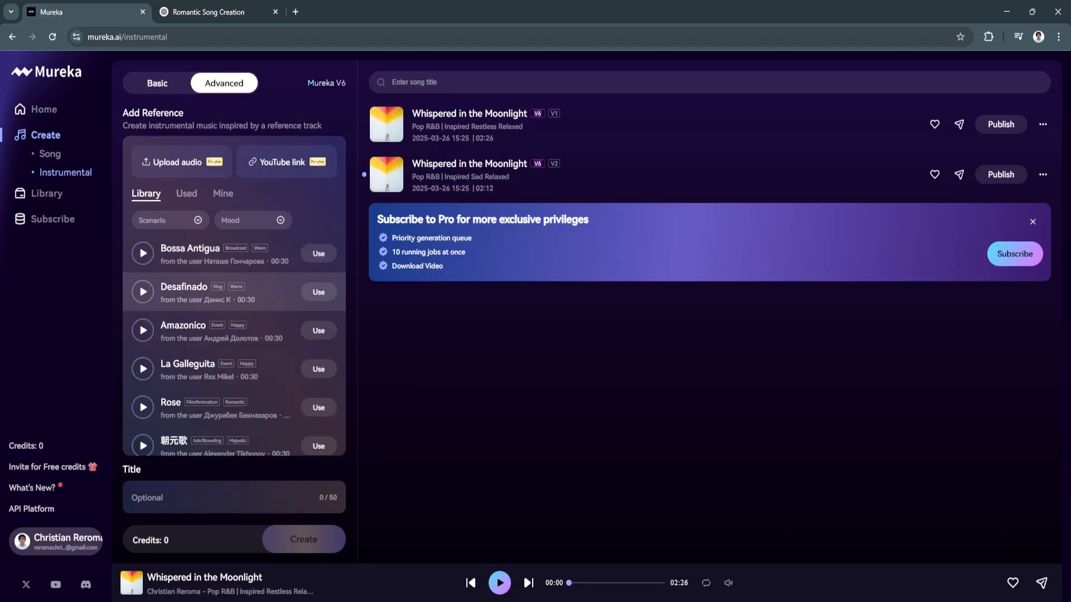
{"action": "left_click", "coordinate": [156, 82]}
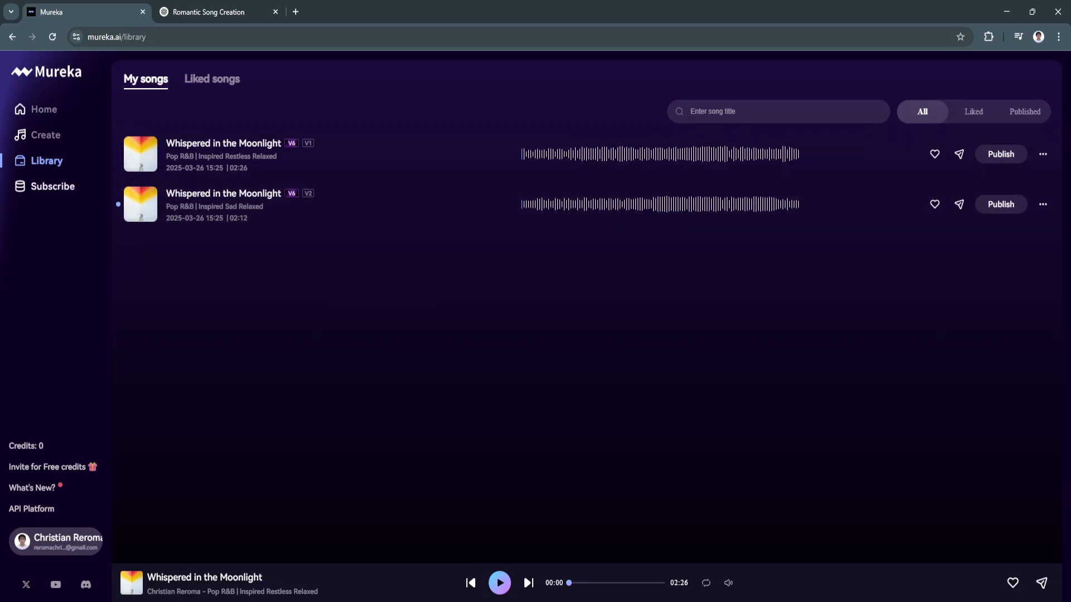
Step: View the subscription plans, then go back to the Home page
{"action": "left_click", "coordinate": [51, 185]}
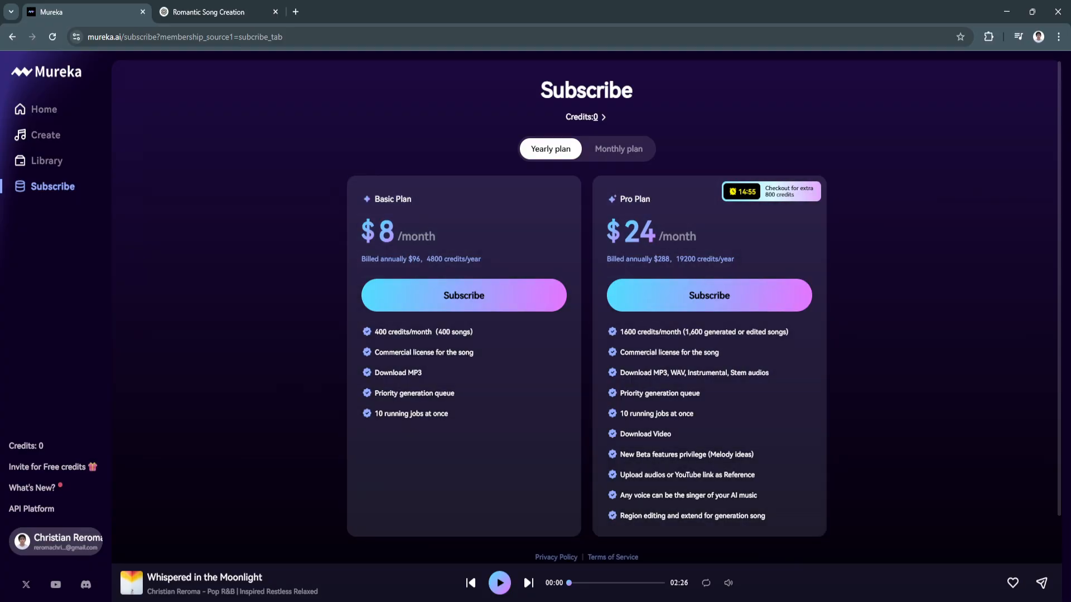
{"action": "left_click", "coordinate": [617, 149]}
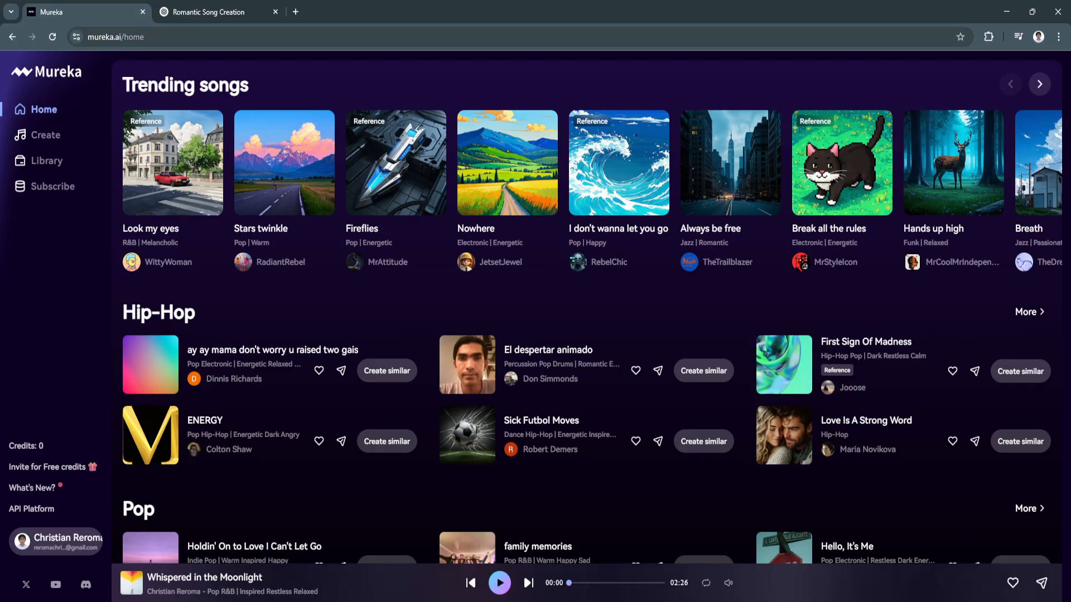
Step: From the Library, publish V1 of 'Whispered in the Moonlight' with its existing title and tags, and open its options menu
{"action": "left_click", "coordinate": [46, 160]}
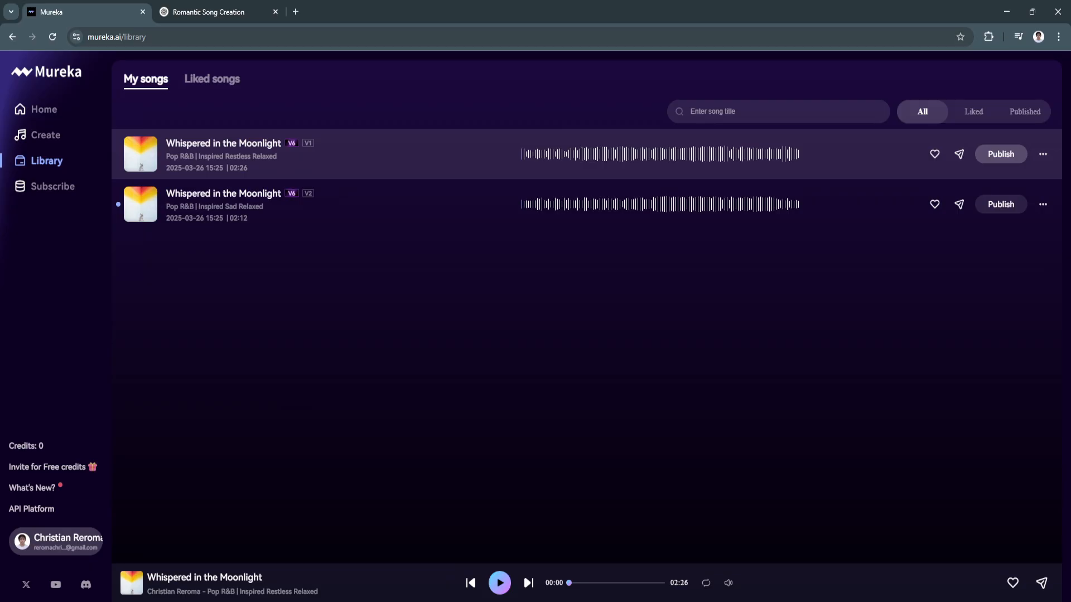
{"action": "left_click", "coordinate": [1000, 154]}
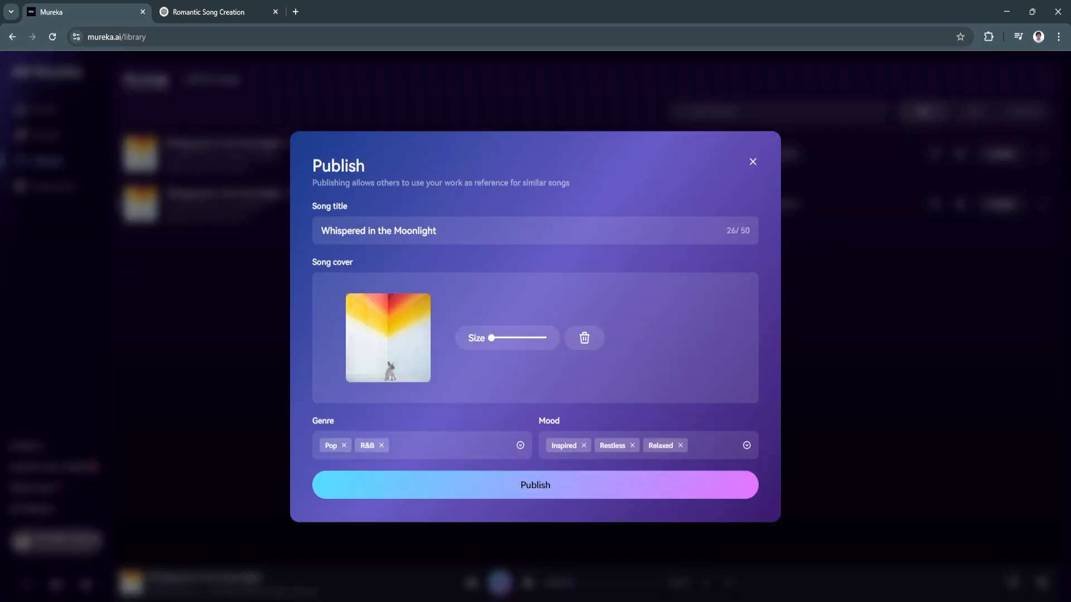
{"action": "left_click", "coordinate": [535, 484]}
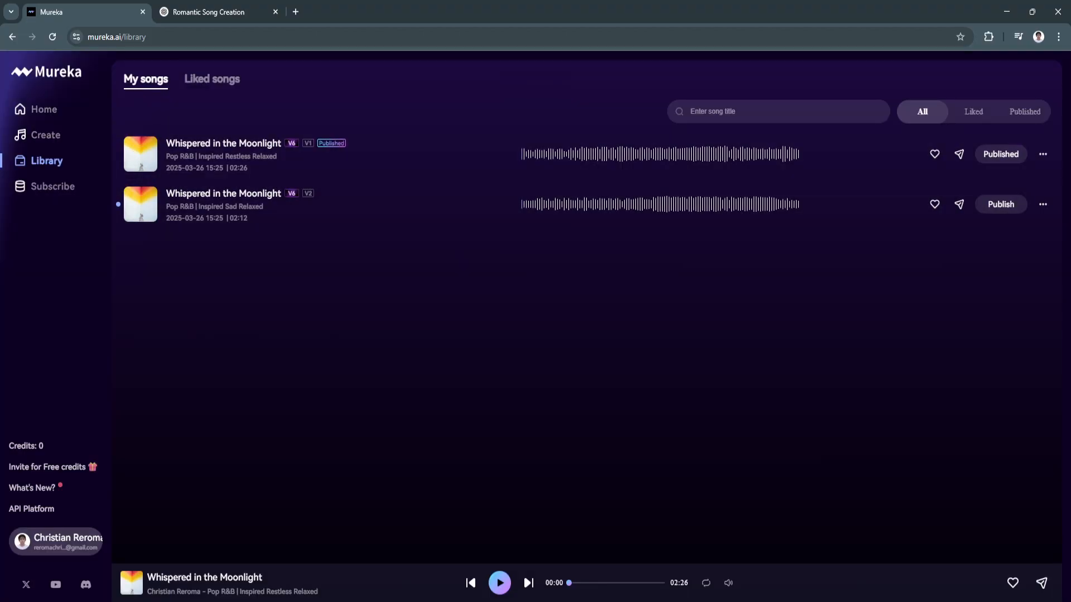
{"action": "left_click", "coordinate": [1043, 154]}
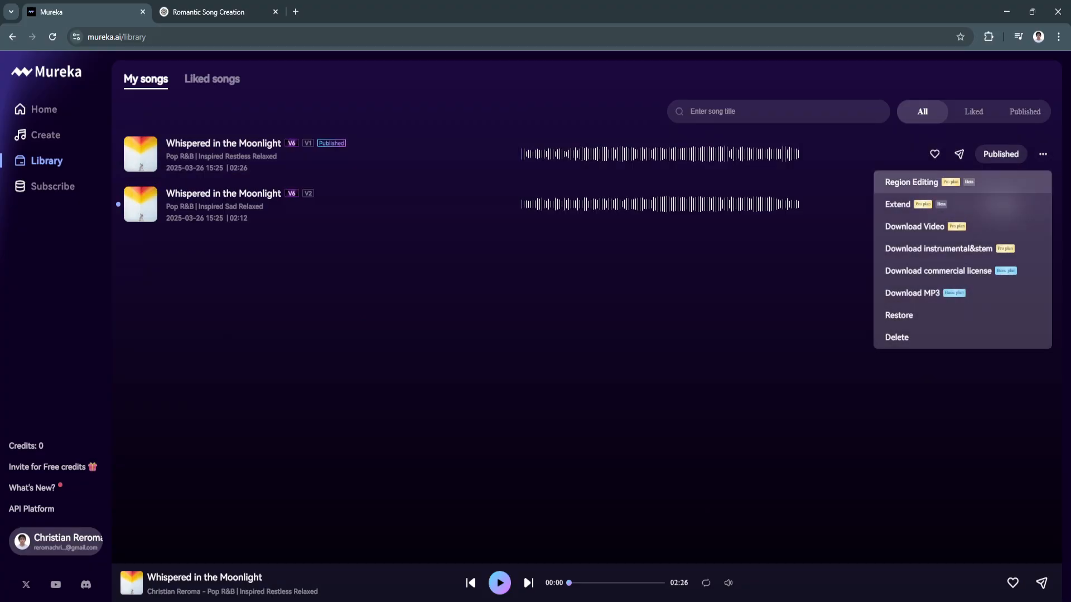